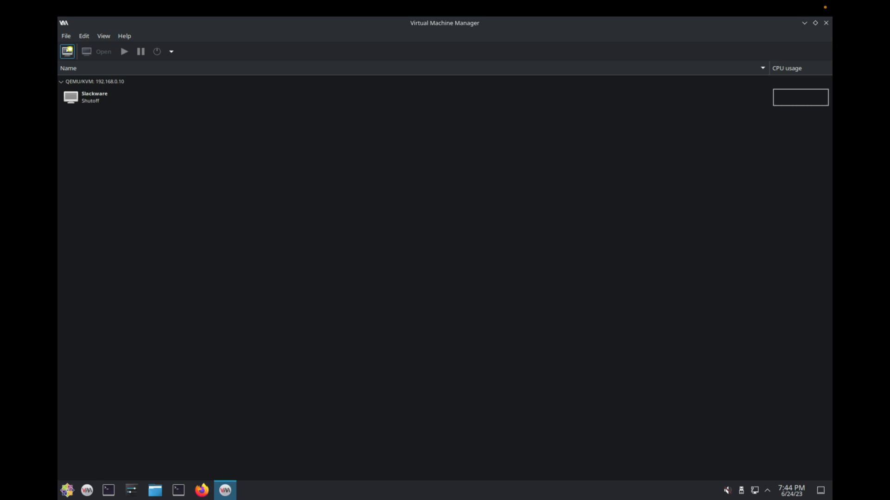
pyautogui.moveTo(294, 173)
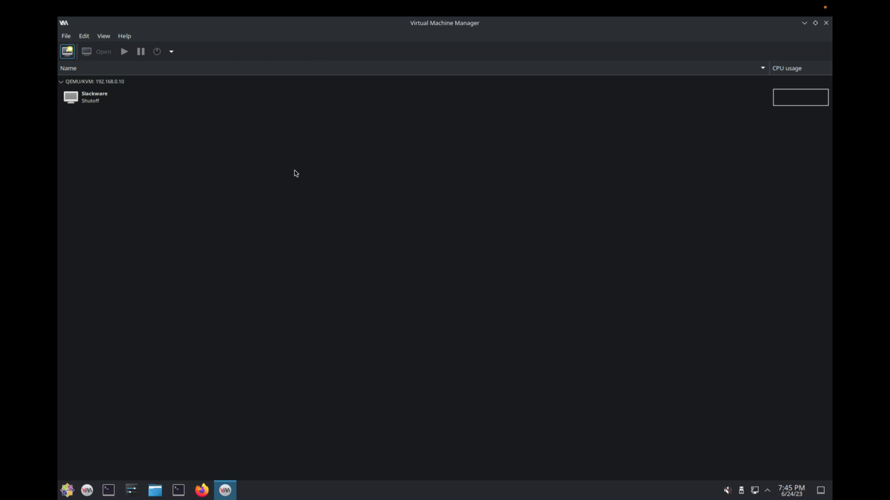
# Start a new VM from the Arch Linux ISO with Gentoo Linux as the OS
pyautogui.click(94, 82)
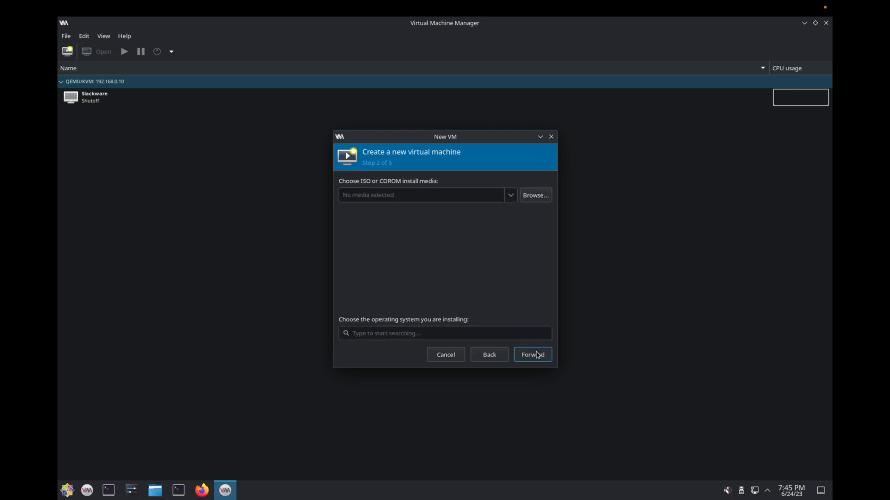
pyautogui.click(533, 195)
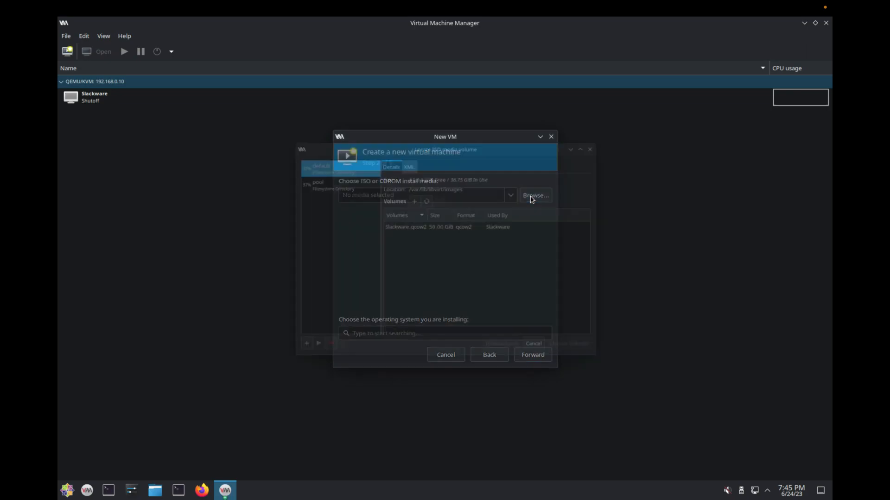
pyautogui.click(535, 195)
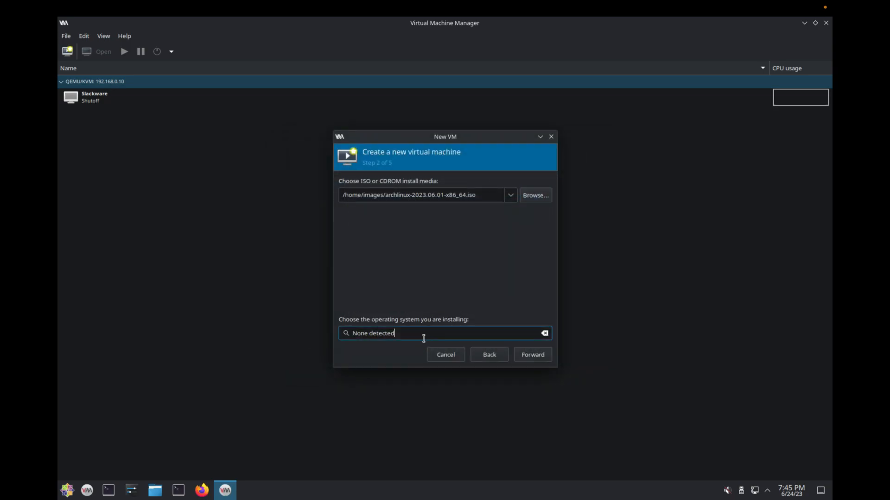
pyautogui.write('Ge')
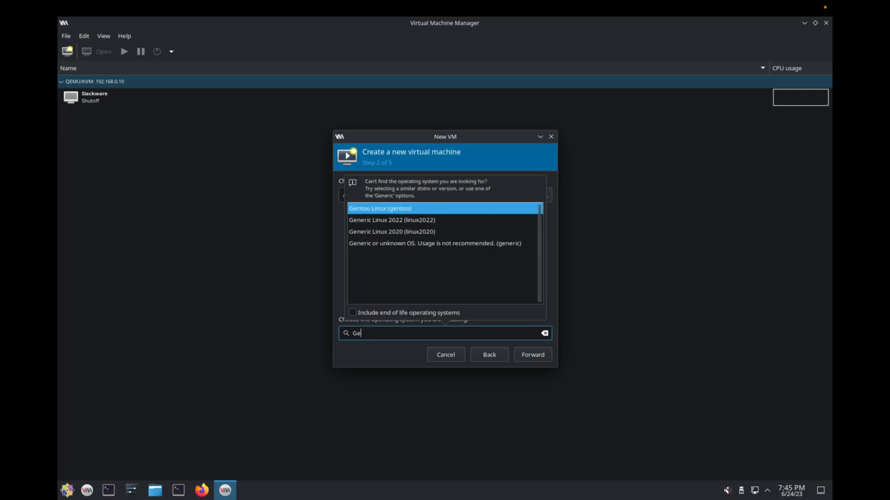
pyautogui.click(379, 208)
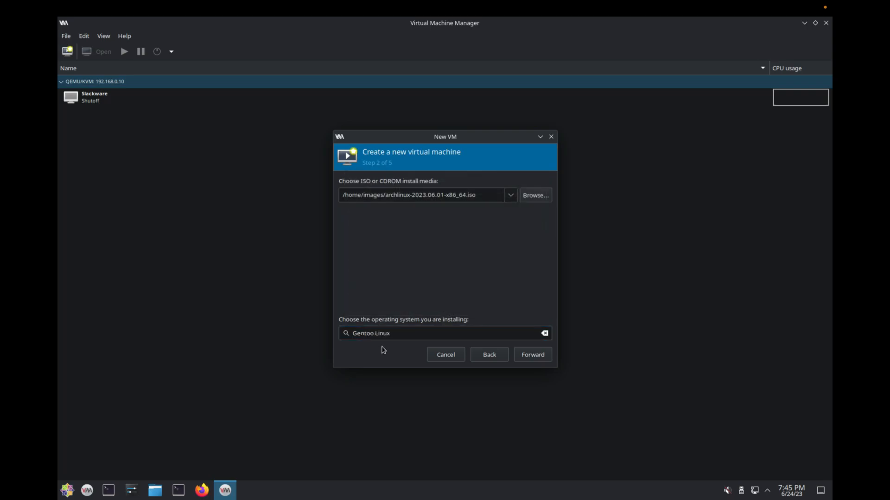
pyautogui.moveTo(532, 355)
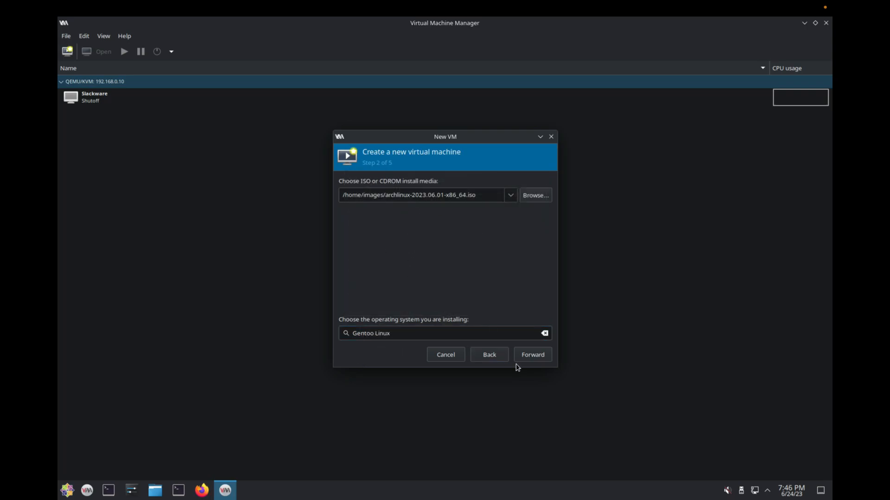
# Give the VM 4096 MiB memory, 4 CPUs and a 50 GiB disk, named gentoo
pyautogui.click(531, 354)
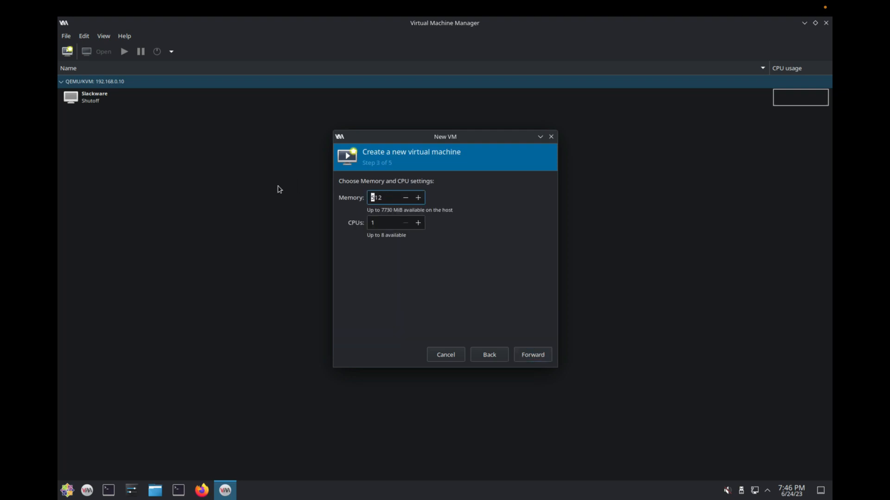
pyautogui.write('4096')
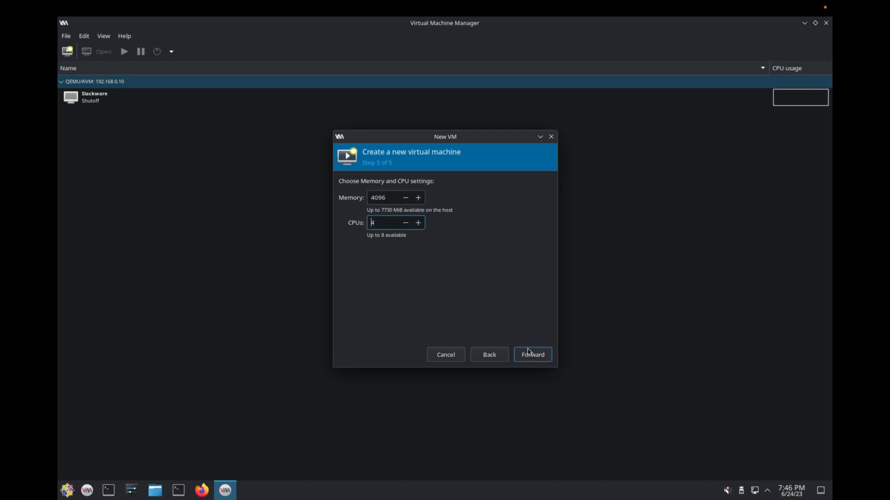
pyautogui.click(532, 354)
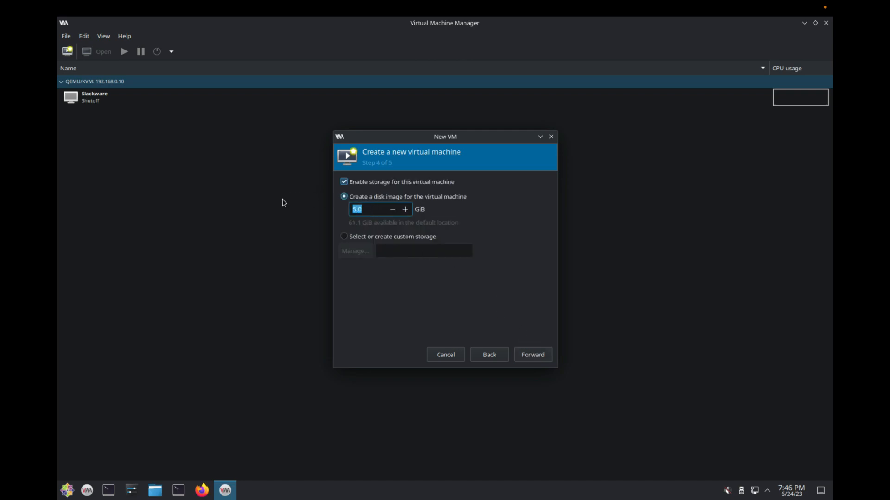
pyautogui.write('50')
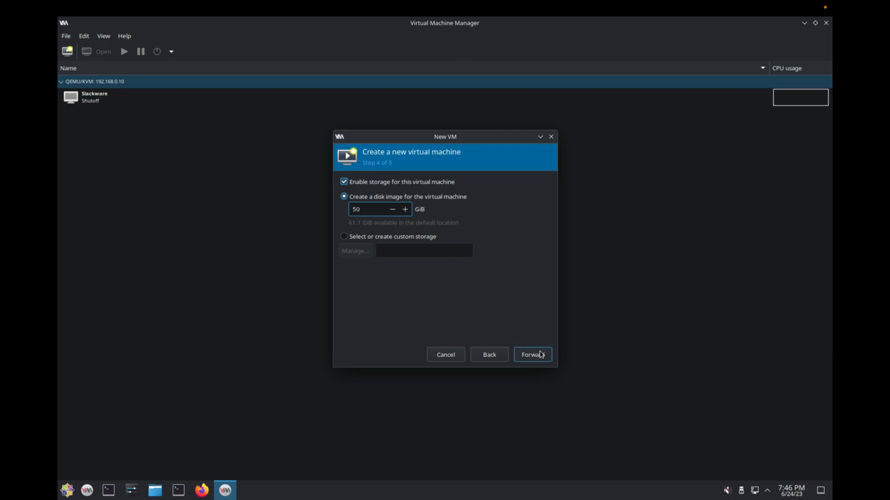
pyautogui.click(531, 354)
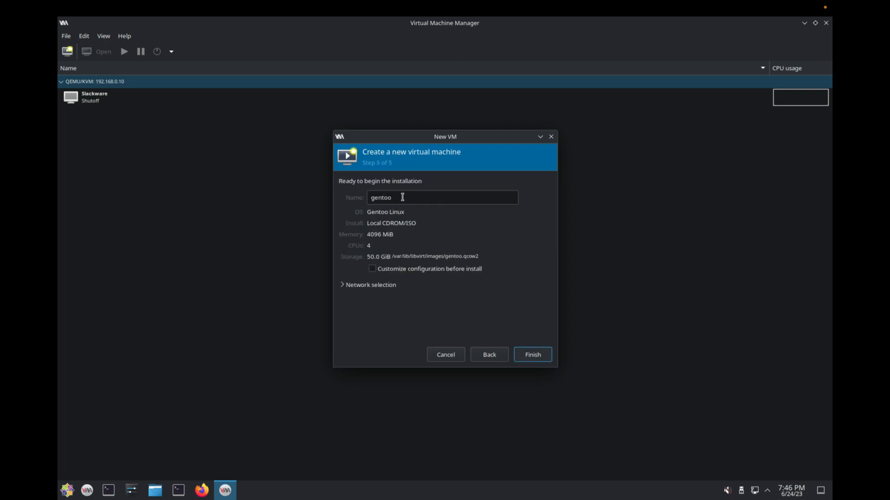
pyautogui.click(532, 354)
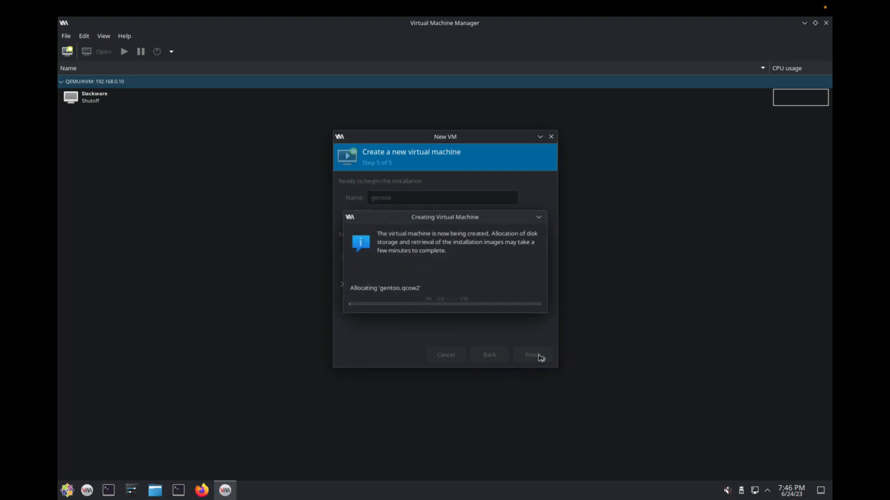
# Boot the gentoo VM from the Arch Linux install medium and wait for the root prompt
pyautogui.click(532, 354)
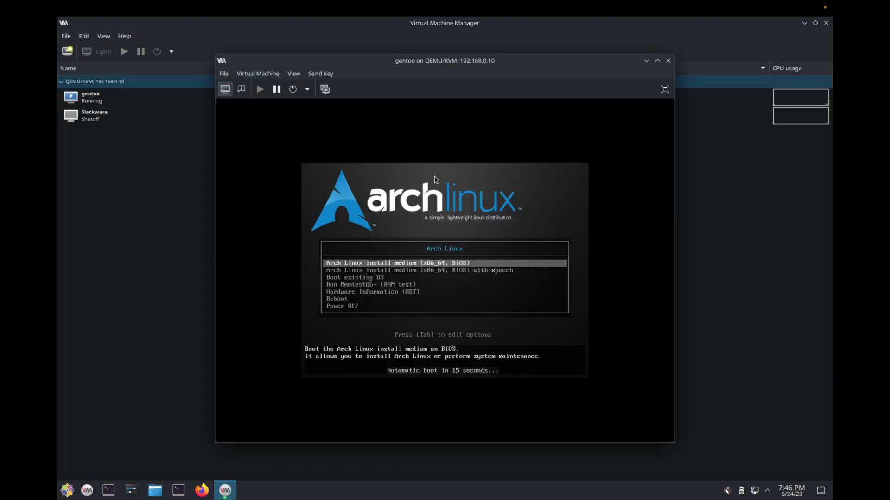
pyautogui.click(664, 89)
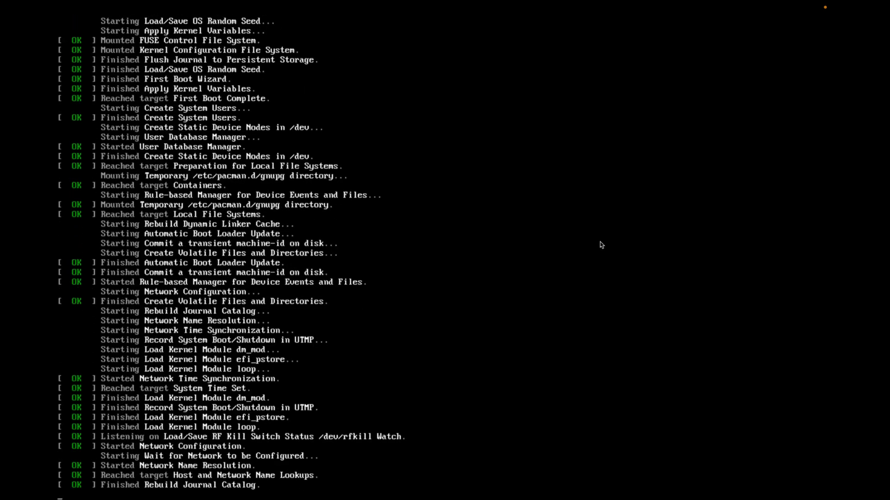
pyautogui.scroll(-3)
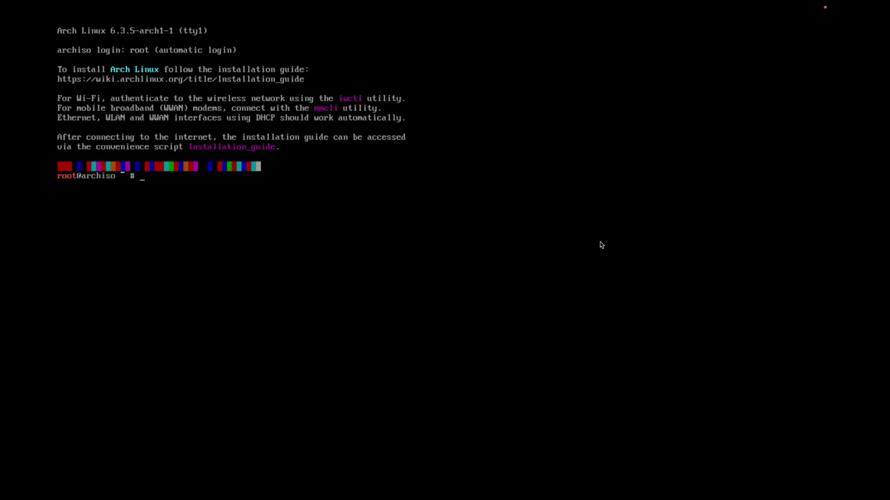
# Run pacman -Sy git, initialise the keyring with pacman-key --init, and retry installing git
pyautogui.write('pac')
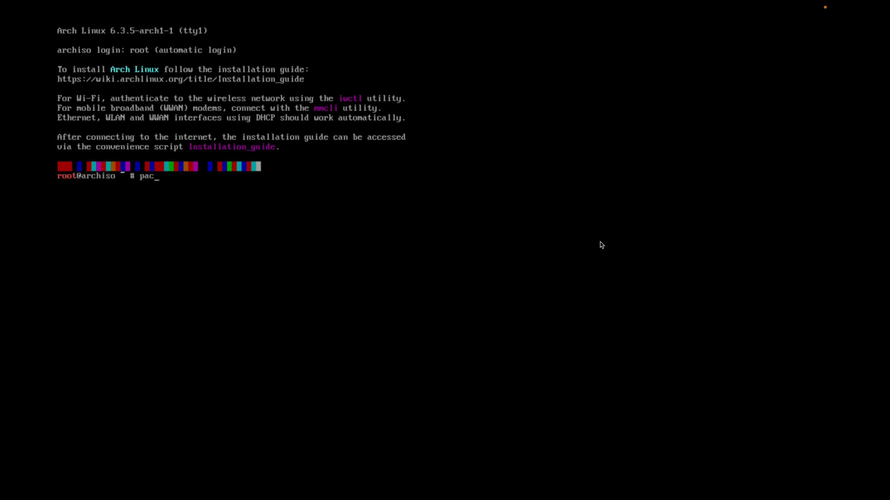
pyautogui.write('man -')
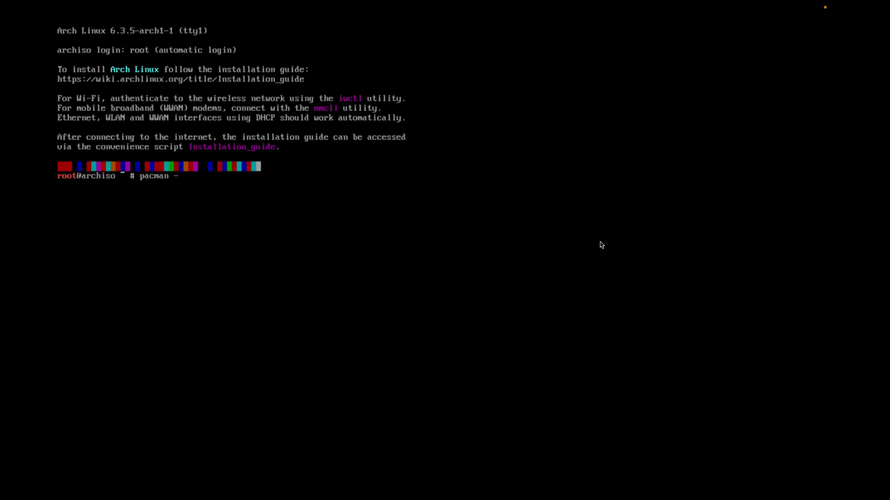
pyautogui.write('Sy')
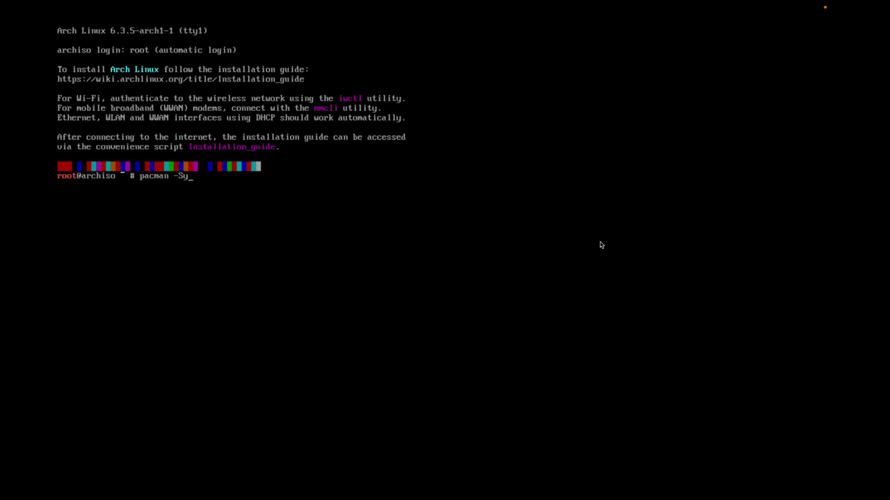
pyautogui.write('git')
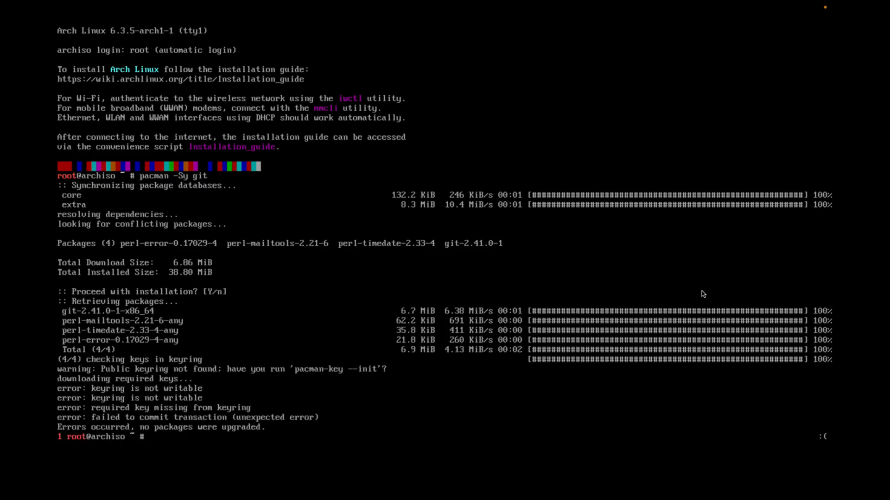
pyautogui.moveTo(349, 388)
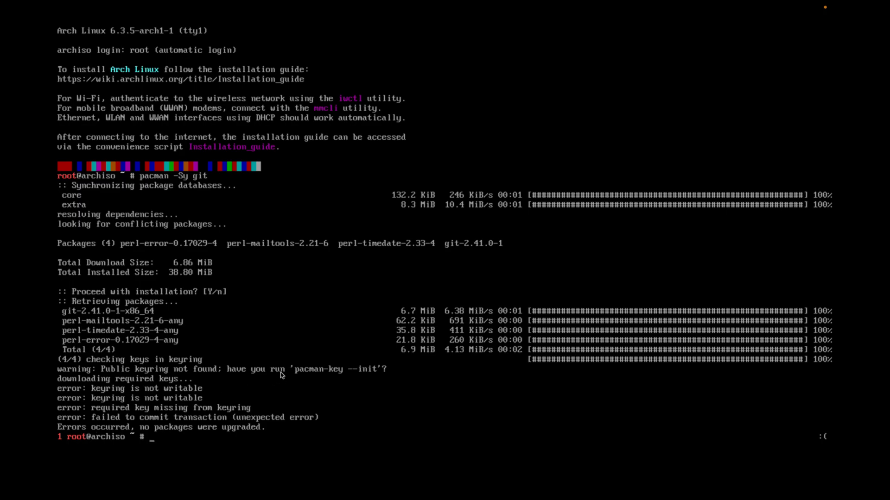
pyautogui.write('p')
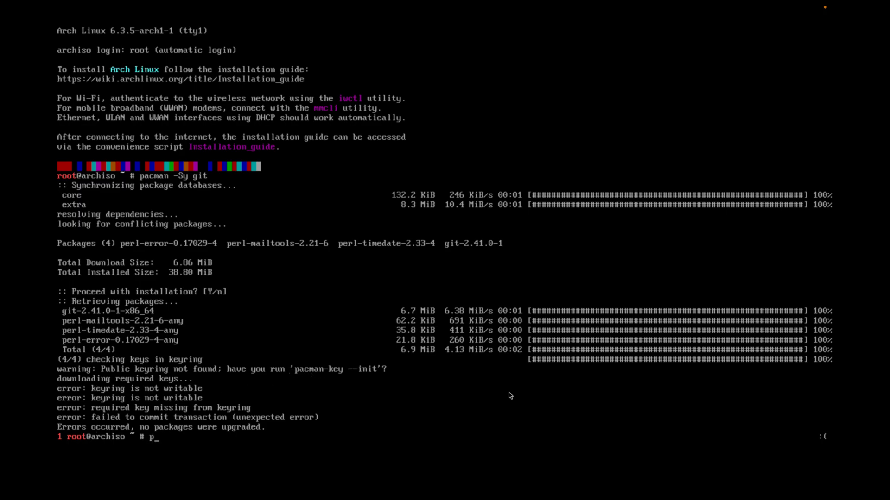
pyautogui.write('acman-key --init')
pyautogui.write('pacman -Sy git')
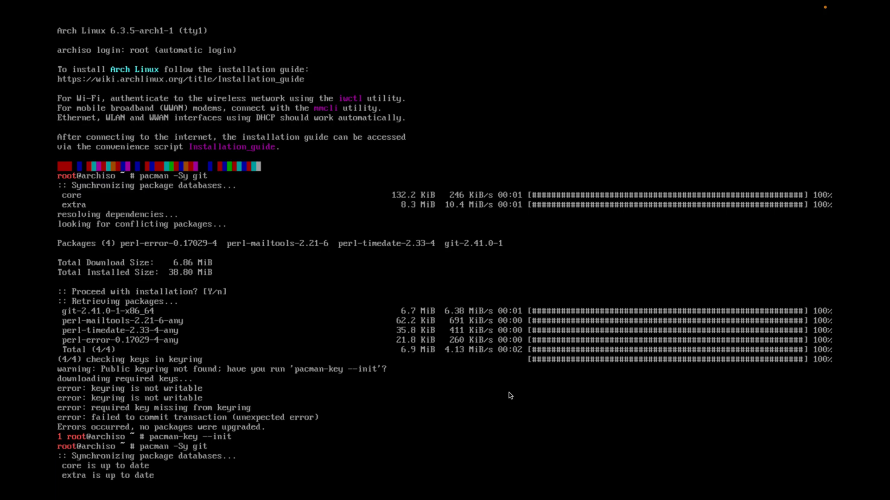
pyautogui.write('y')
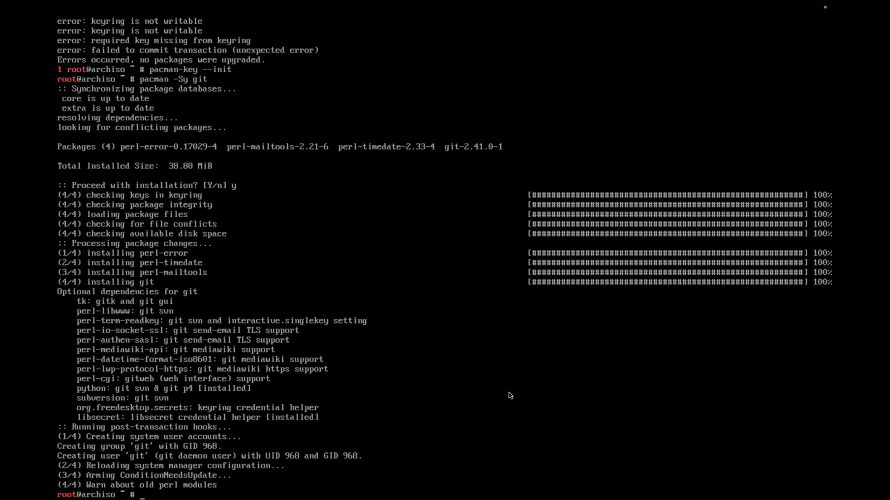
# Clone oddlama/gentoo-install, cd into it and run ./configure, accepting the dialog install
pyautogui.write('clear')
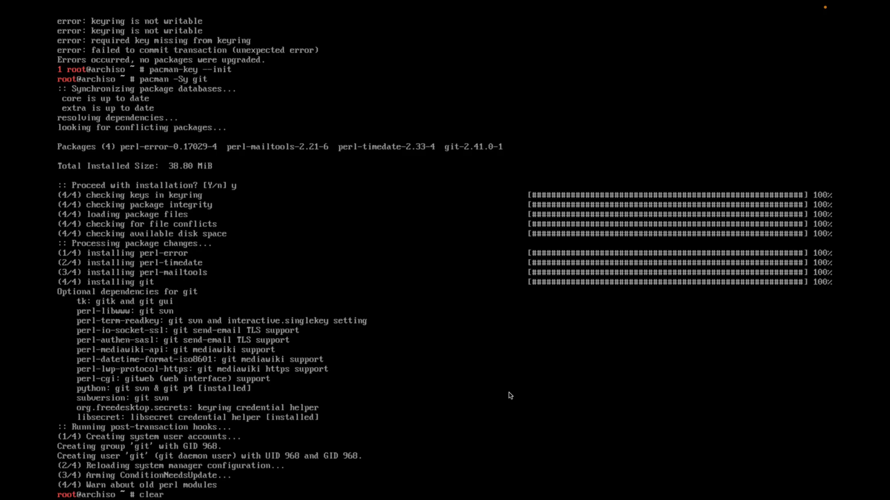
pyautogui.write('git clone "https://github.com/oddlama/gentoo-install')
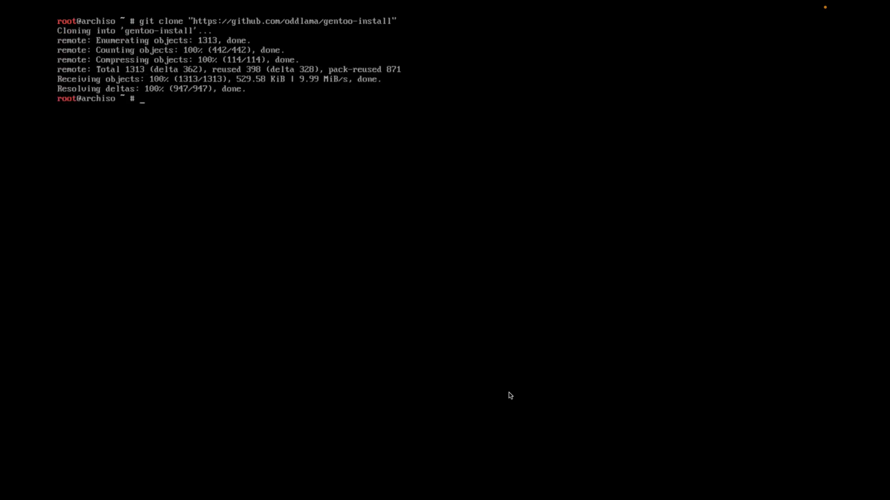
pyautogui.write('cd gentoo-install/')
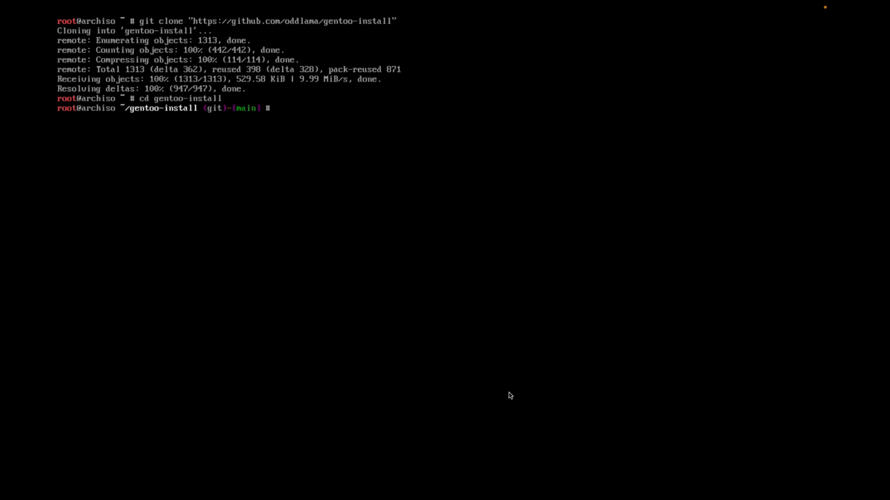
pyautogui.write('./configure')
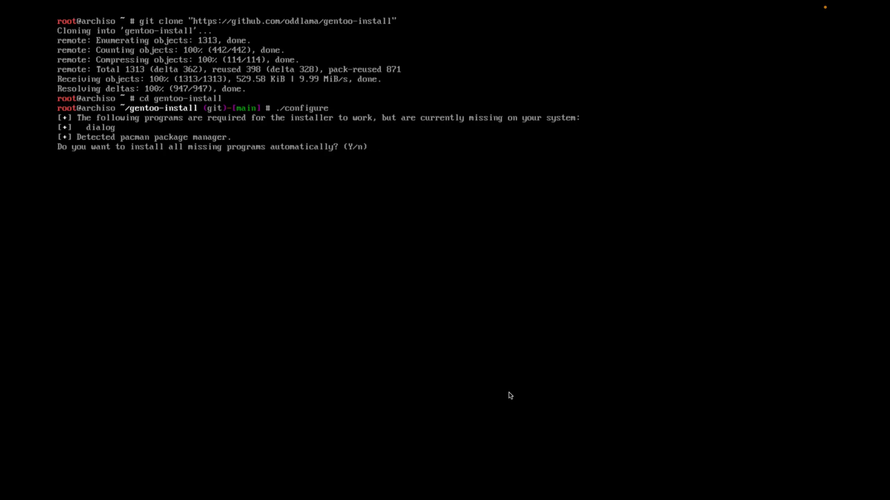
pyautogui.write('y')
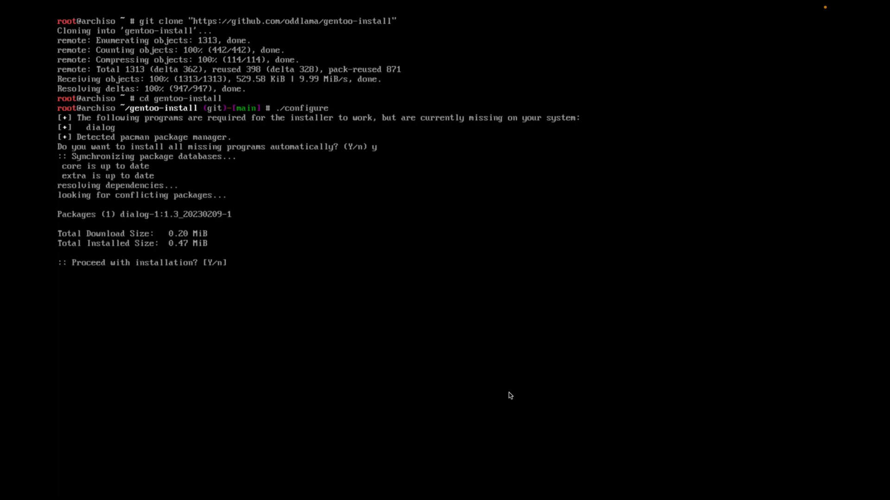
pyautogui.write('y')
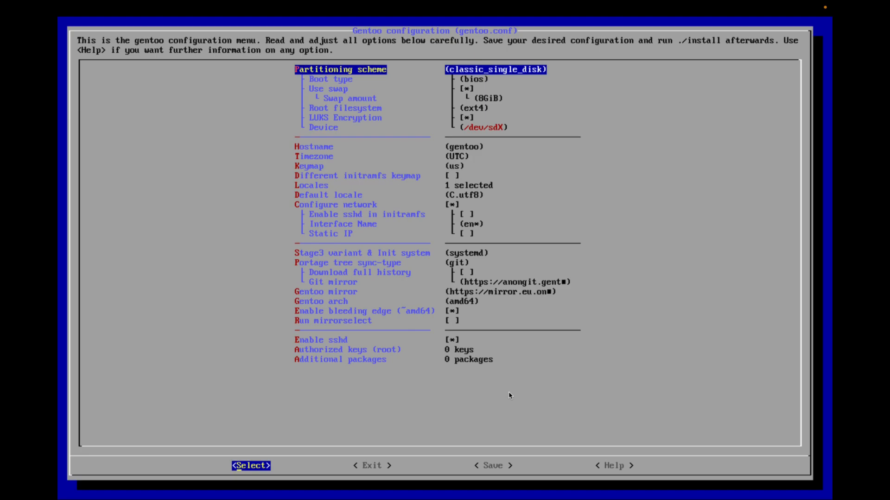
# Disable LUKS encryption and change the root device from /dev/sdX to /dev/vda
pyautogui.press('Down')
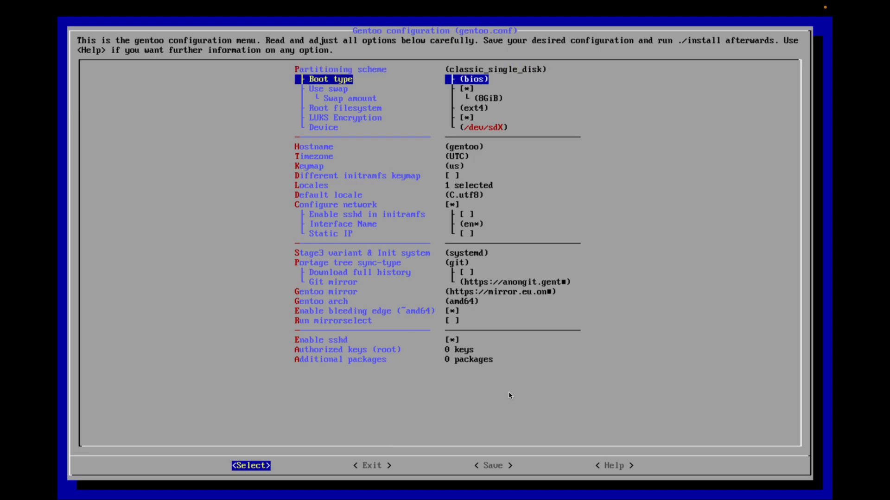
pyautogui.press('Down')
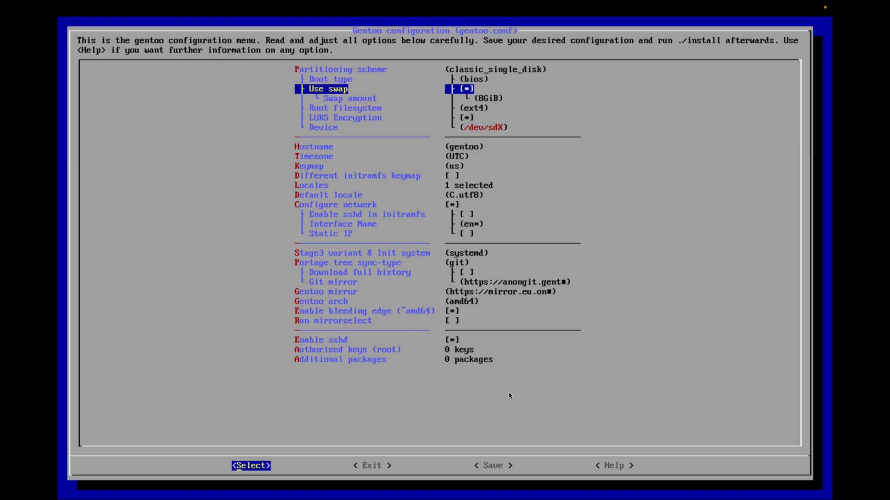
pyautogui.press('Down')
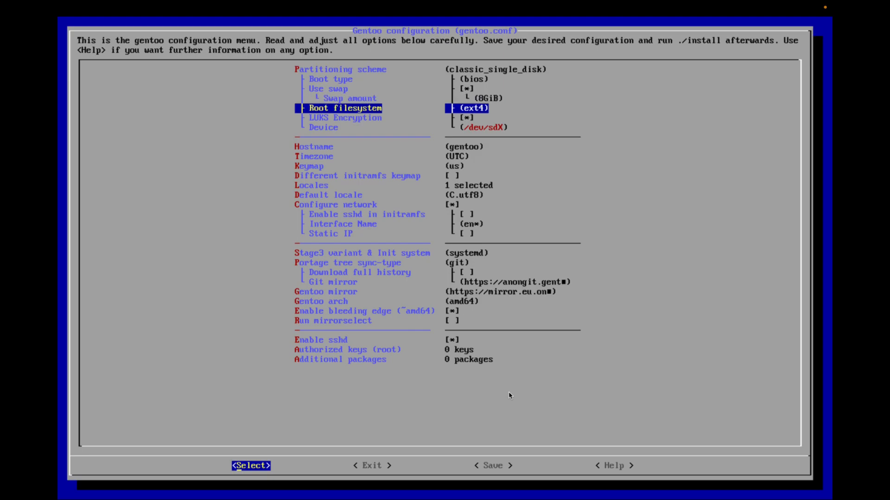
pyautogui.press('Down')
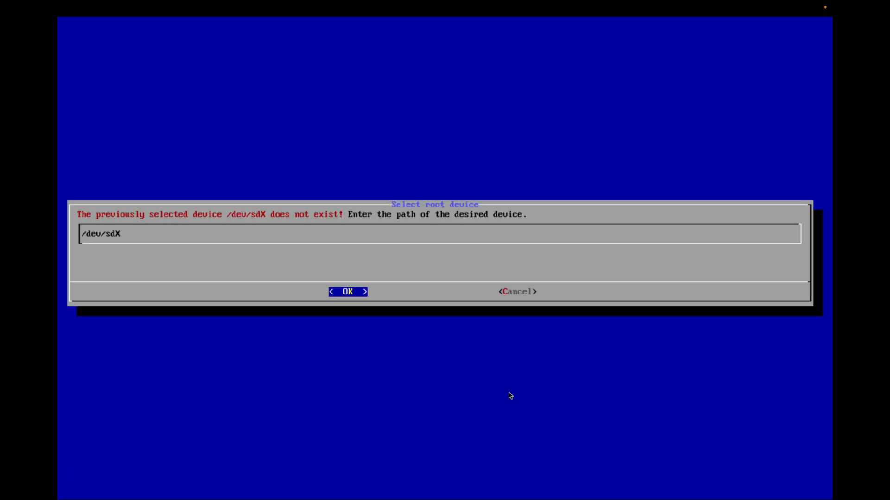
pyautogui.press('BackSpace')
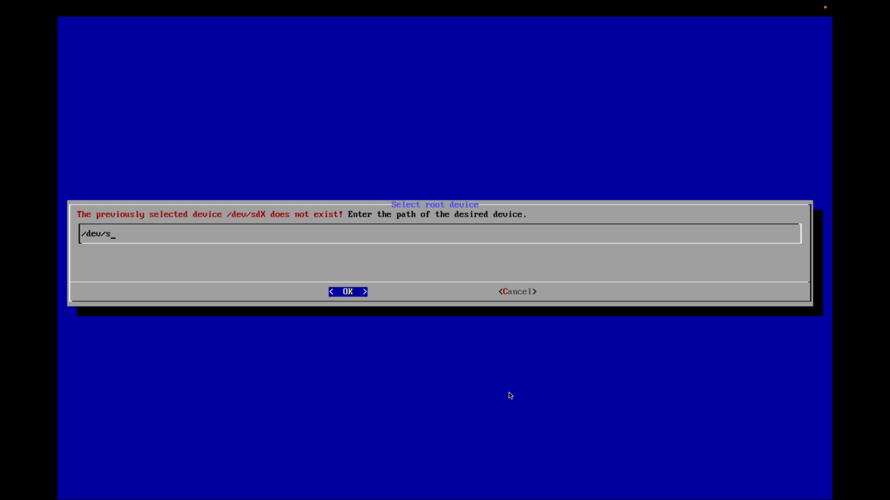
pyautogui.write('vda')
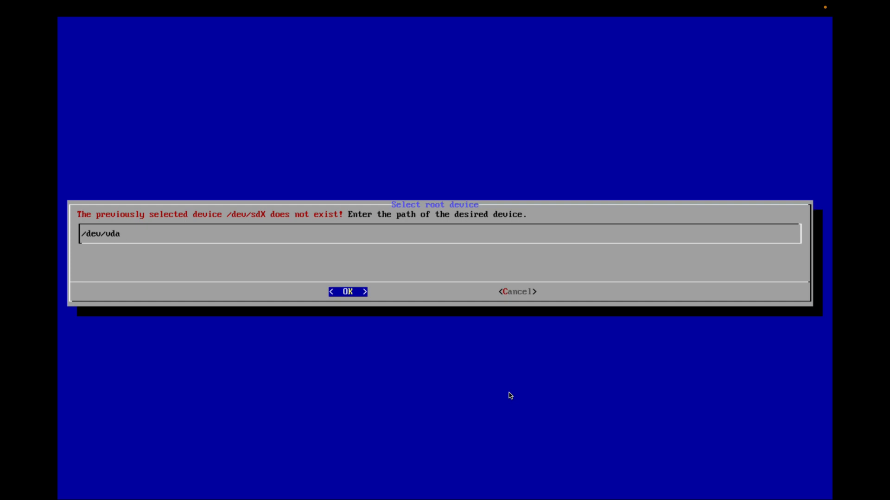
pyautogui.click(347, 291)
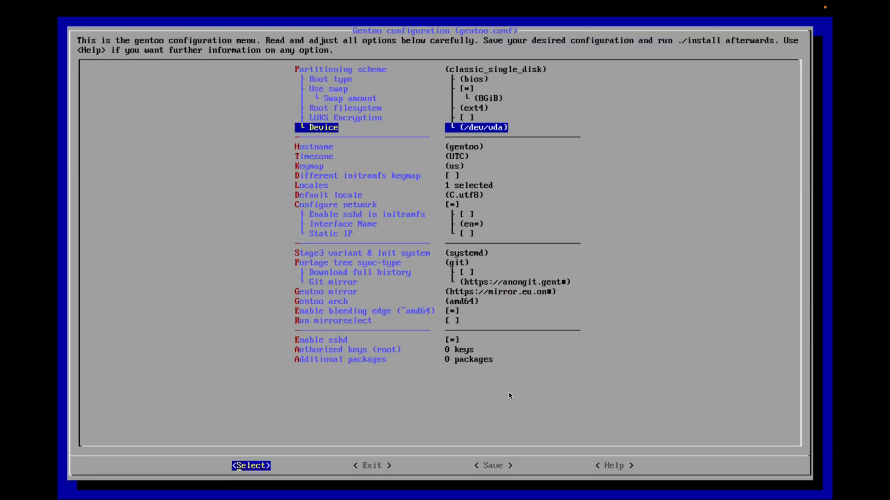
# Set the new system's timezone to US/Pacific
pyautogui.press('Down')
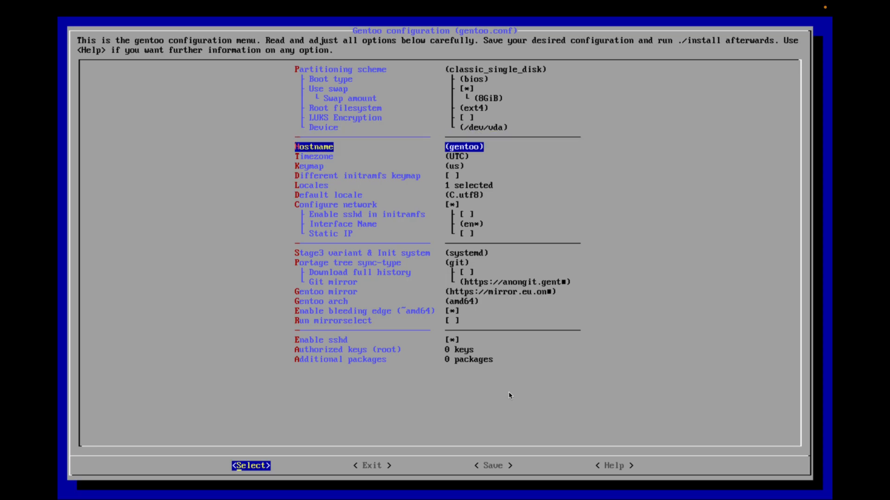
pyautogui.press('Down')
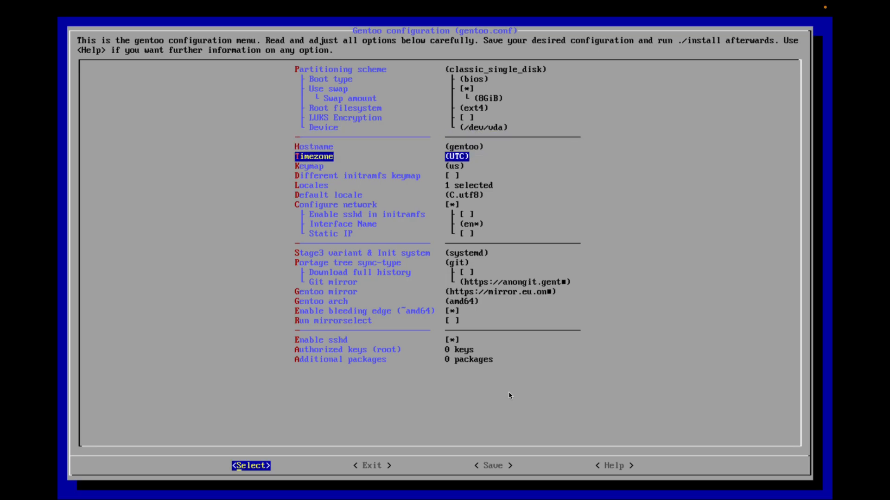
pyautogui.click(251, 465)
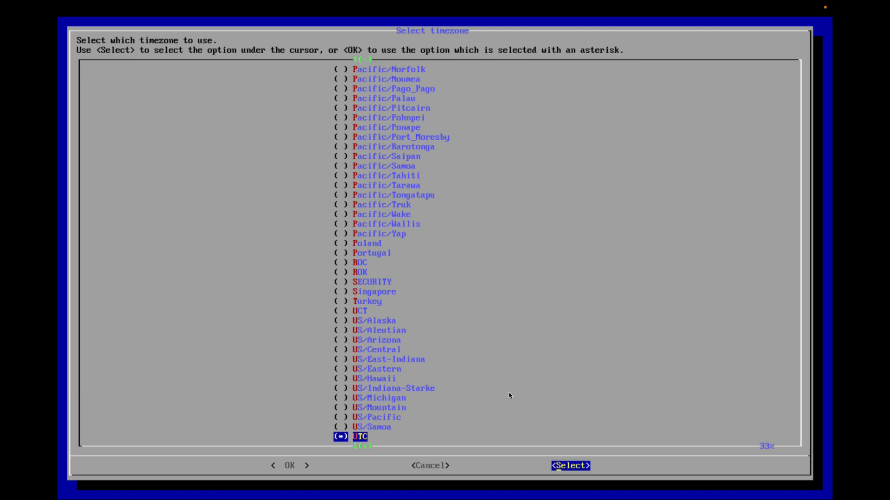
pyautogui.scroll(-3)
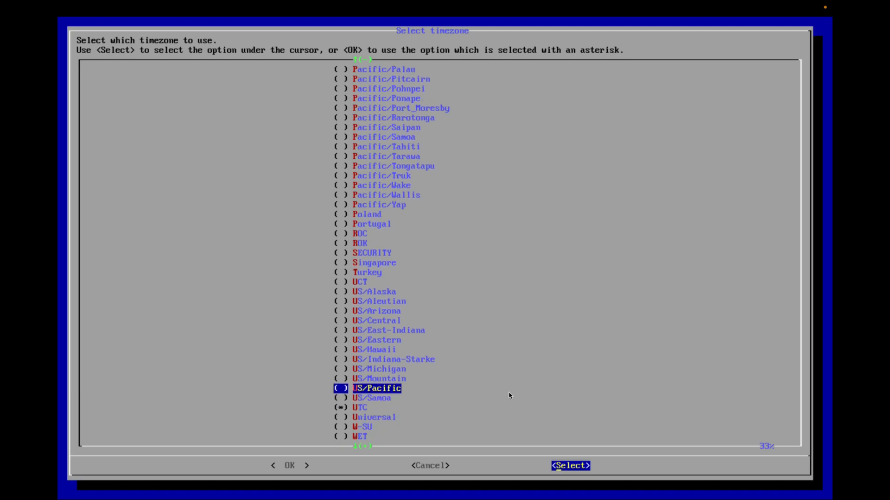
pyautogui.click(570, 466)
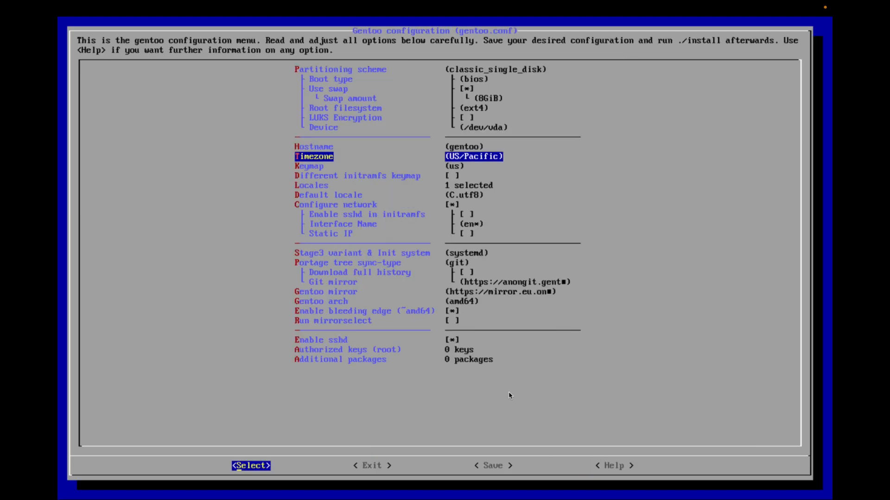
# Leave locales unchanged and confirm en* as the network interface name
pyautogui.press('Down')
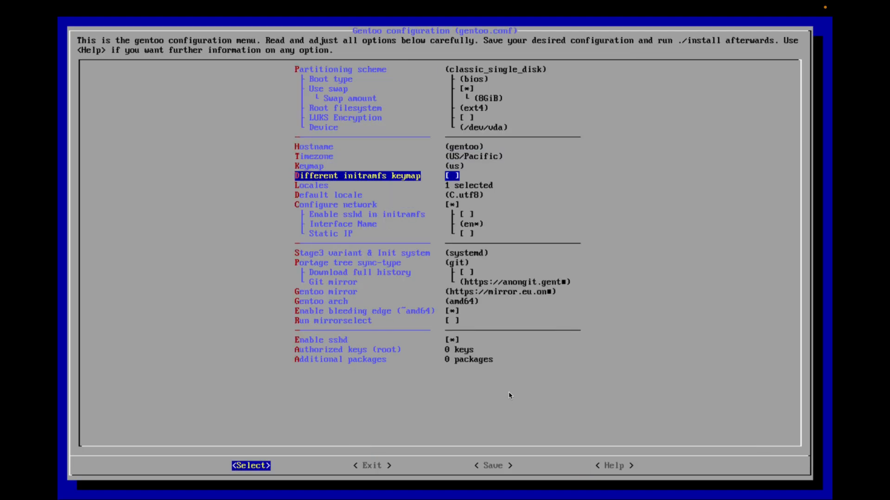
pyautogui.press('Down')
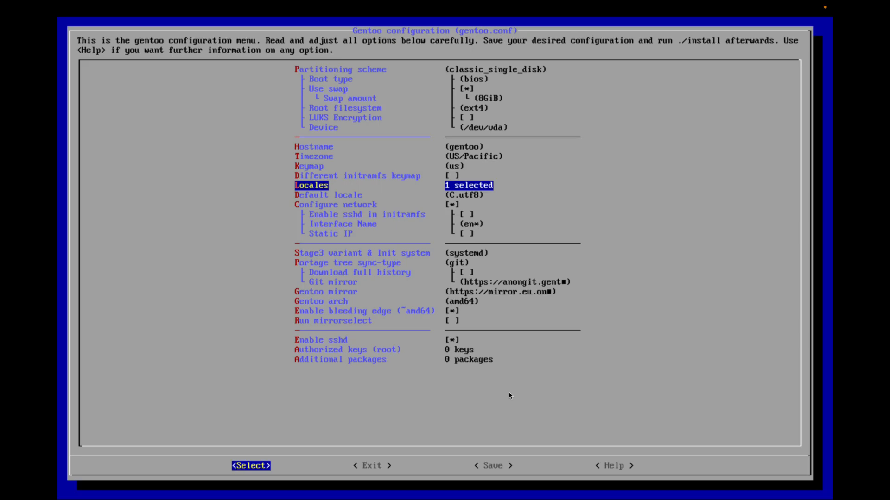
pyautogui.click(251, 465)
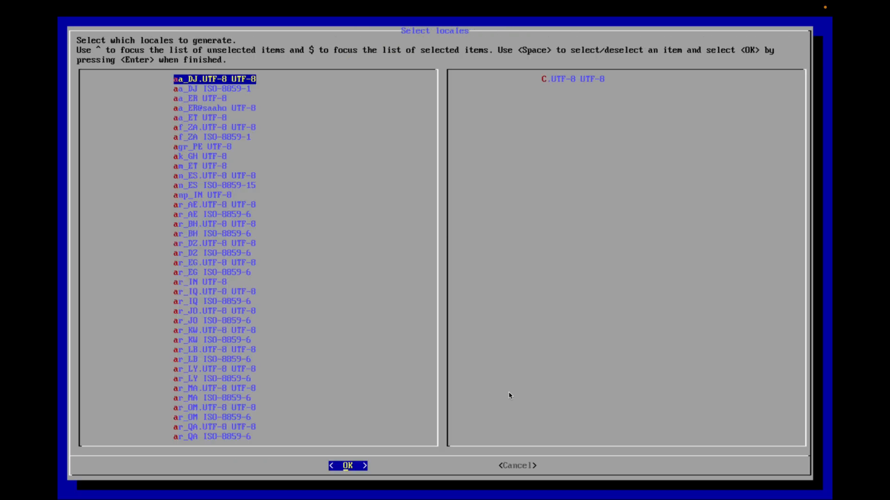
pyautogui.click(347, 465)
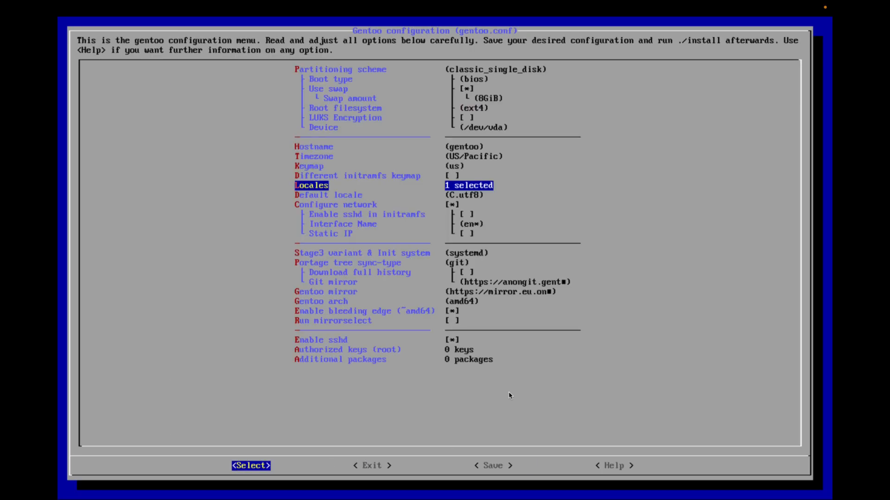
pyautogui.press('Down')
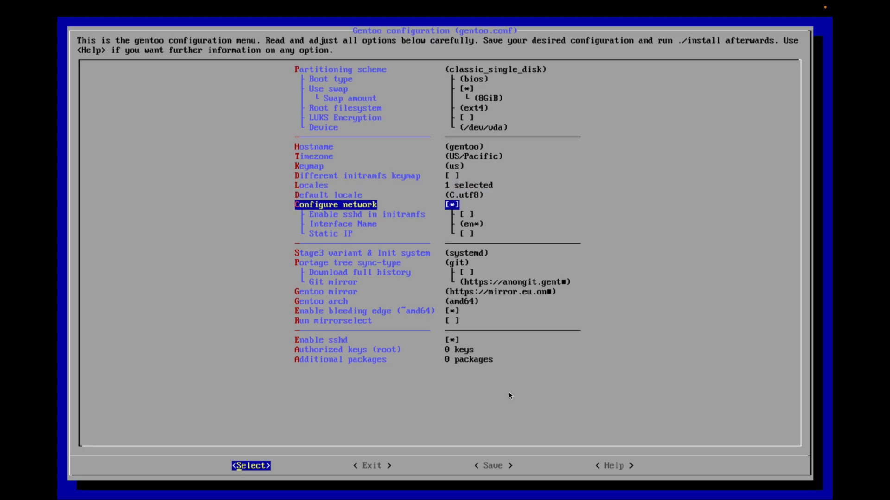
pyautogui.press('Down')
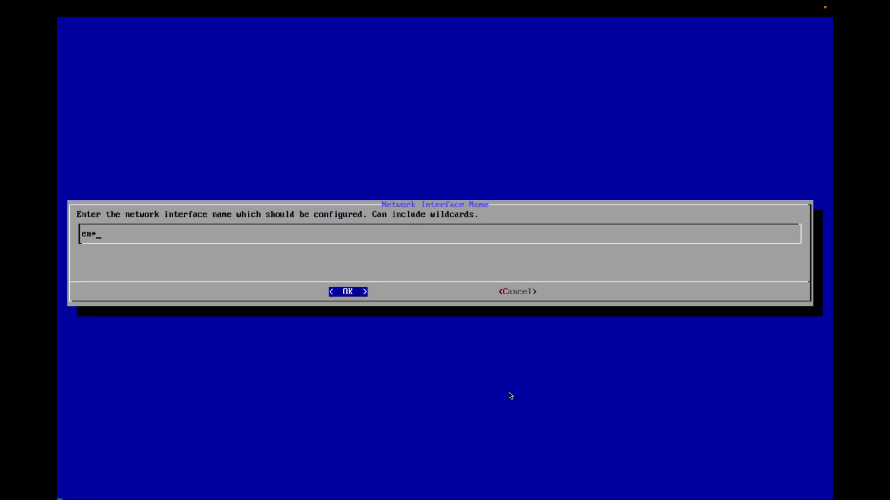
pyautogui.click(347, 291)
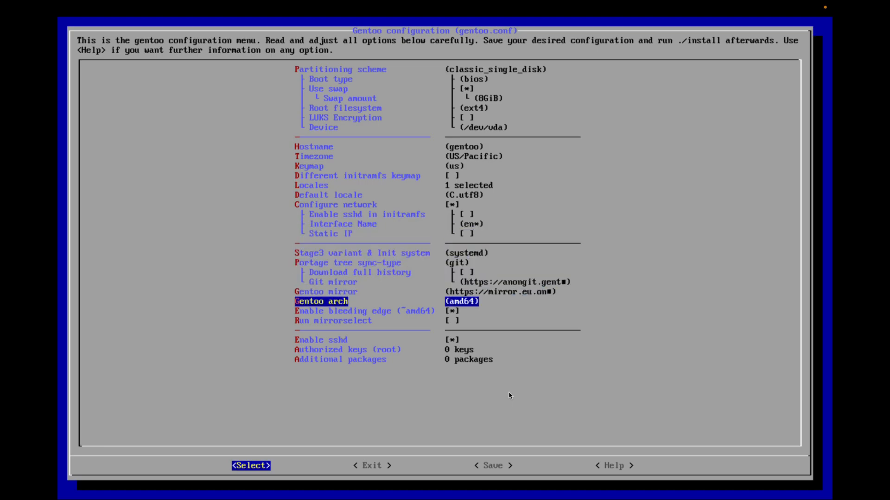
# Keep amd64 as the Gentoo architecture and move down toward the Enable sshd option
pyautogui.click(250, 465)
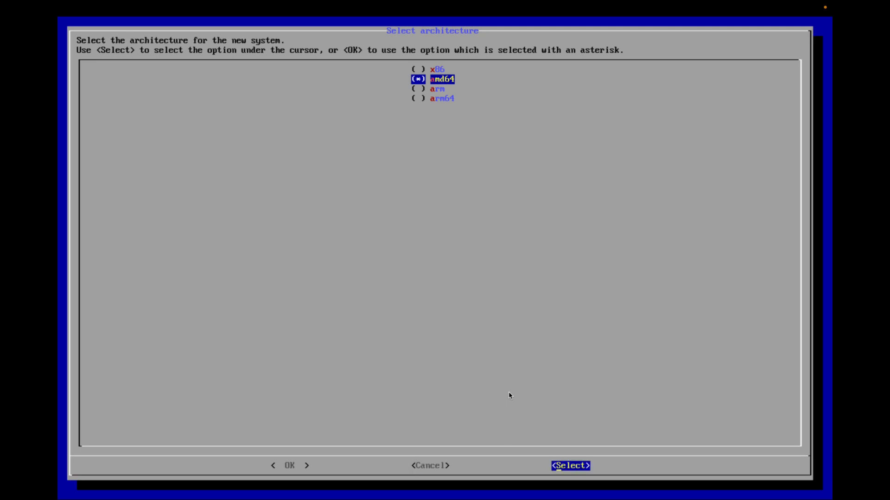
pyautogui.press('Tab')
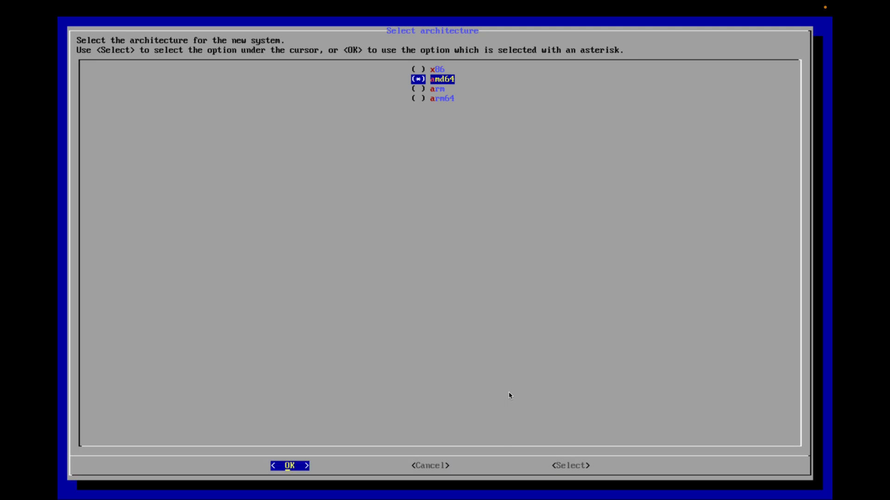
pyautogui.click(288, 465)
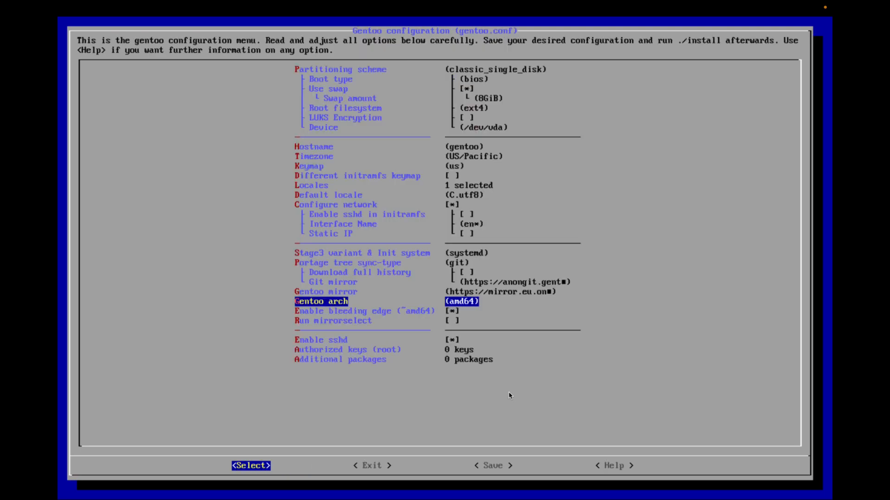
pyautogui.press('Down')
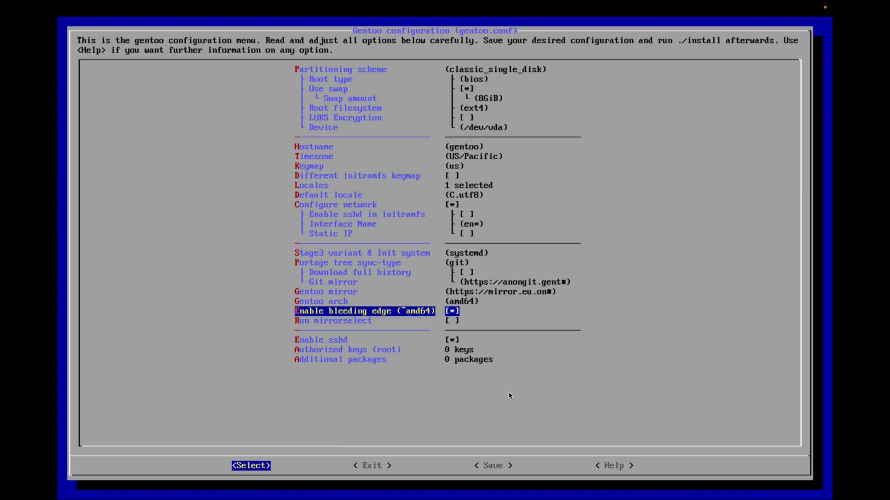
pyautogui.press('Down')
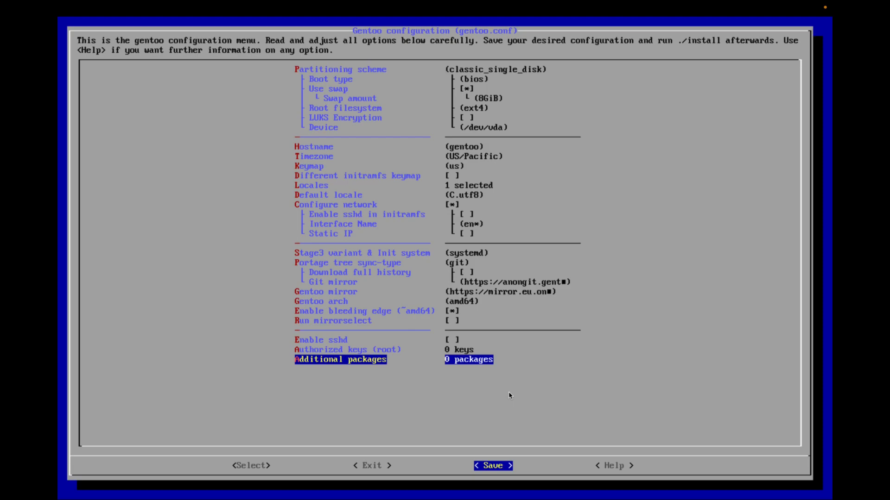
# Save the configuration as gentoo.conf, run ./install and accept installing ntp and syncing time
pyautogui.click(491, 465)
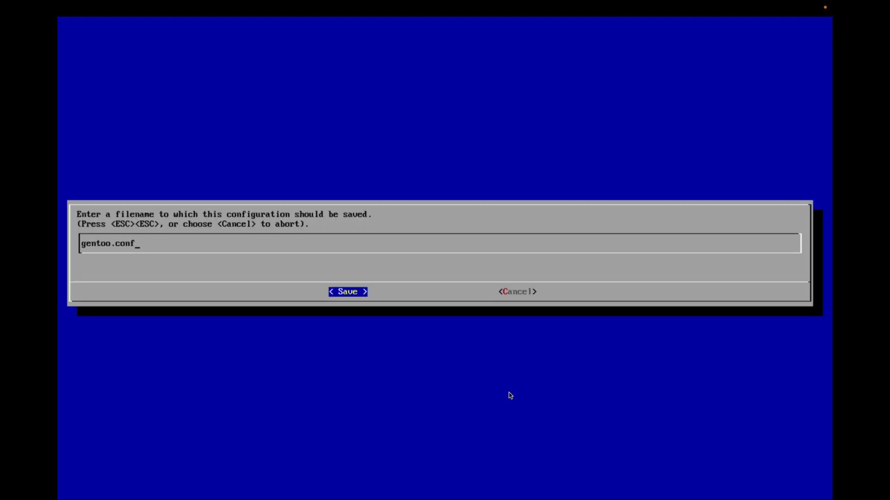
pyautogui.click(347, 291)
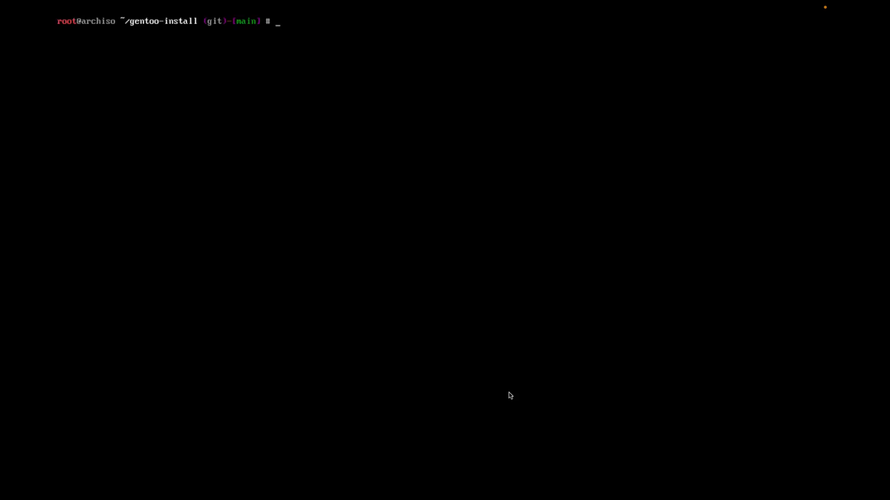
pyautogui.write('./')
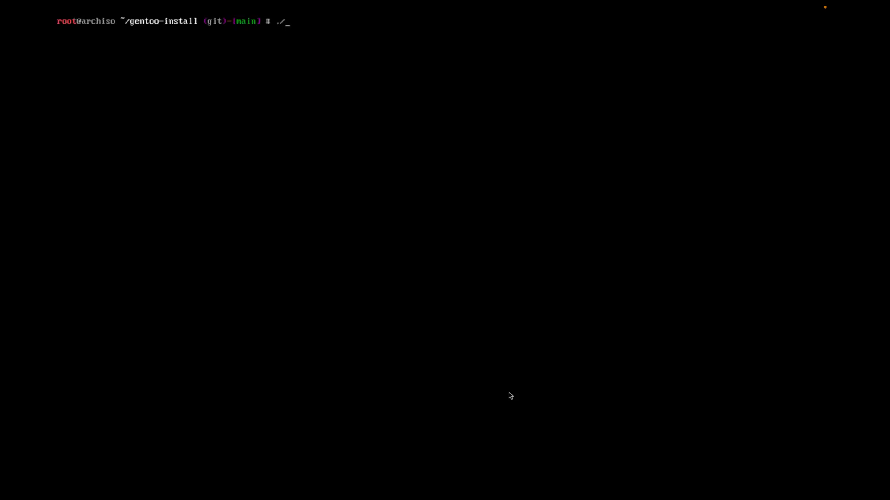
pyautogui.write('install')
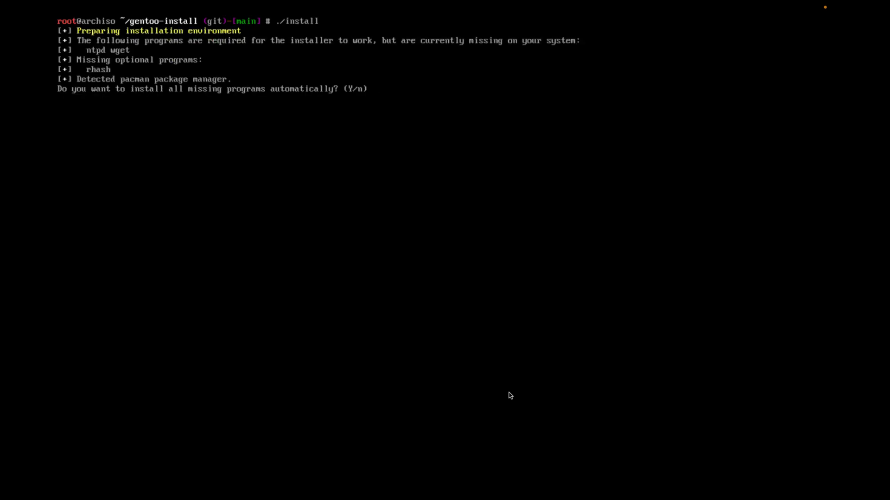
pyautogui.write('y')
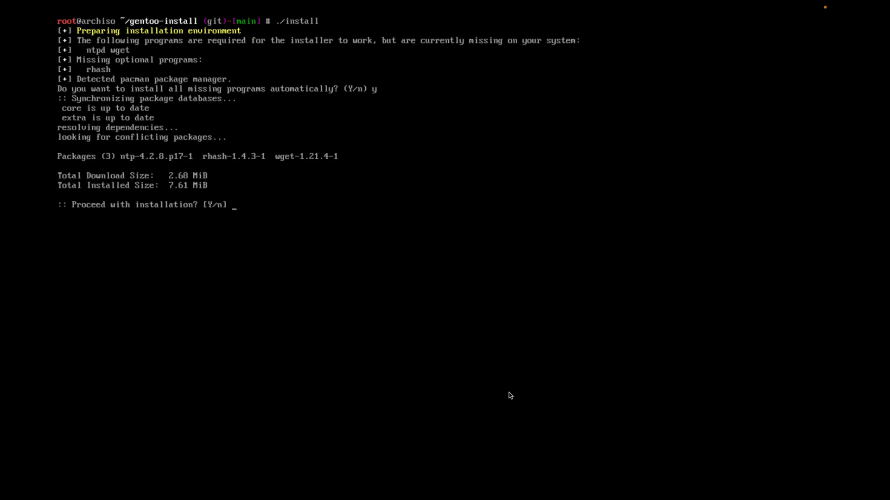
pyautogui.write('y')
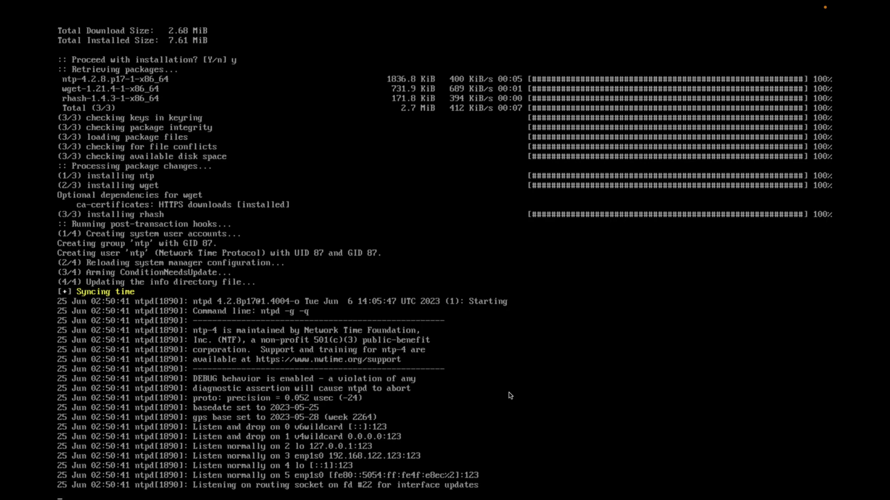
pyautogui.scroll(-3)
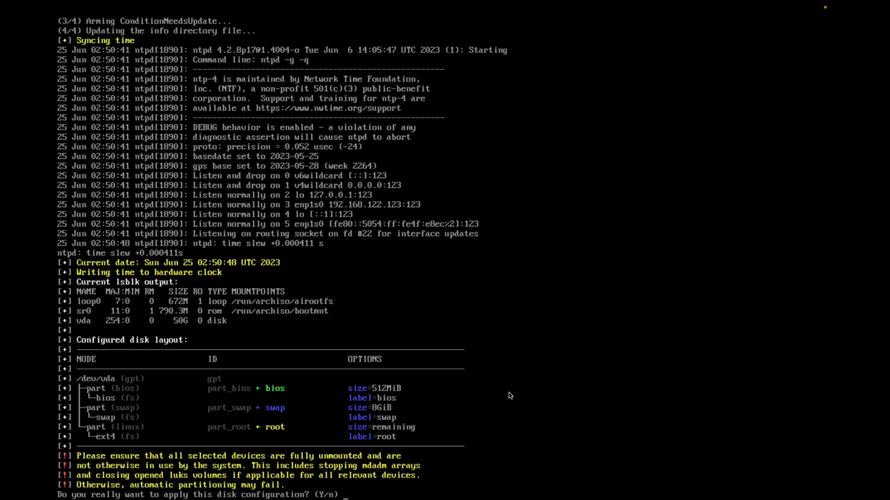
# Approve the disk layout with y and follow /dev/vda being partitioned and formatted
pyautogui.write('y')
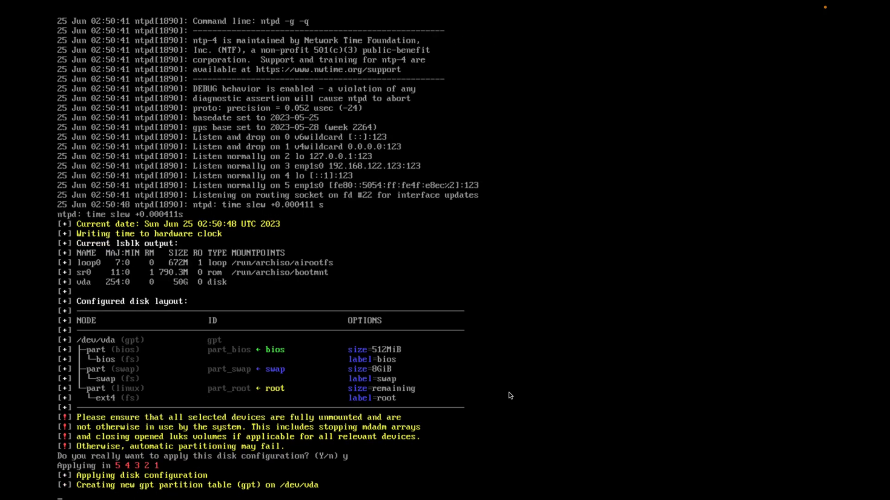
pyautogui.scroll(-3)
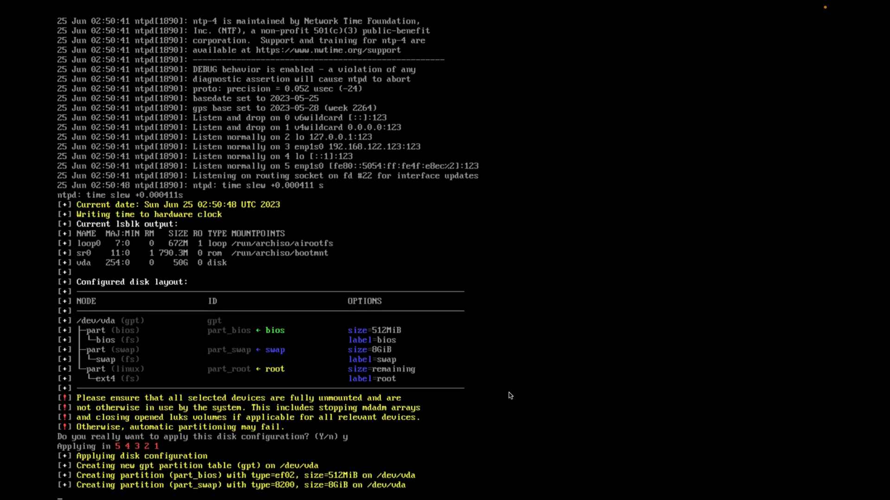
pyautogui.scroll(-3)
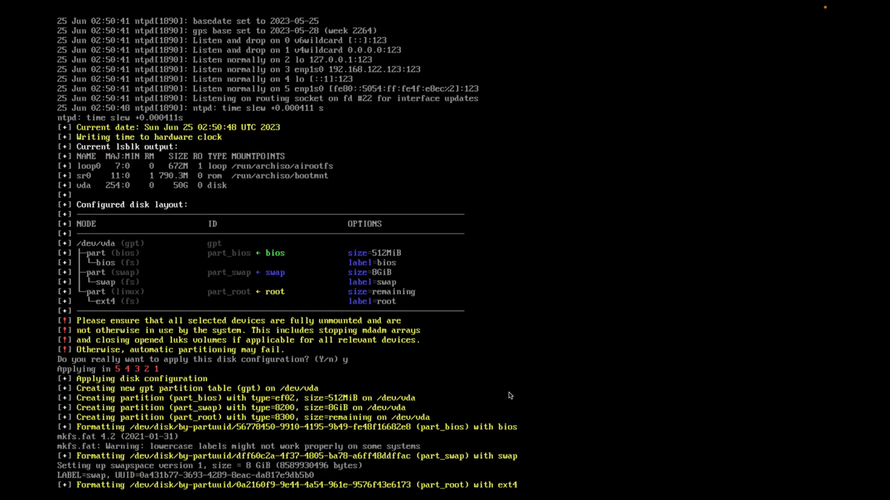
pyautogui.scroll(-3)
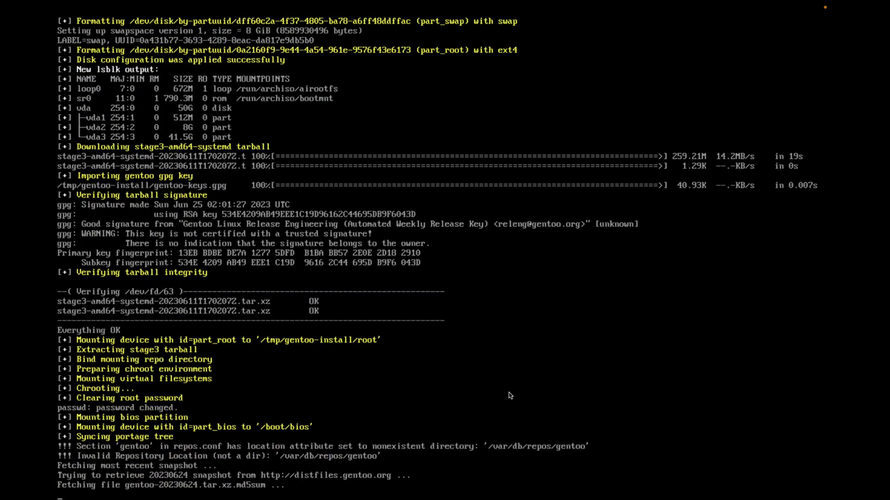
# Scroll the installer output as stage3 is extracted and the portage snapshot syncs
pyautogui.scroll(-3)
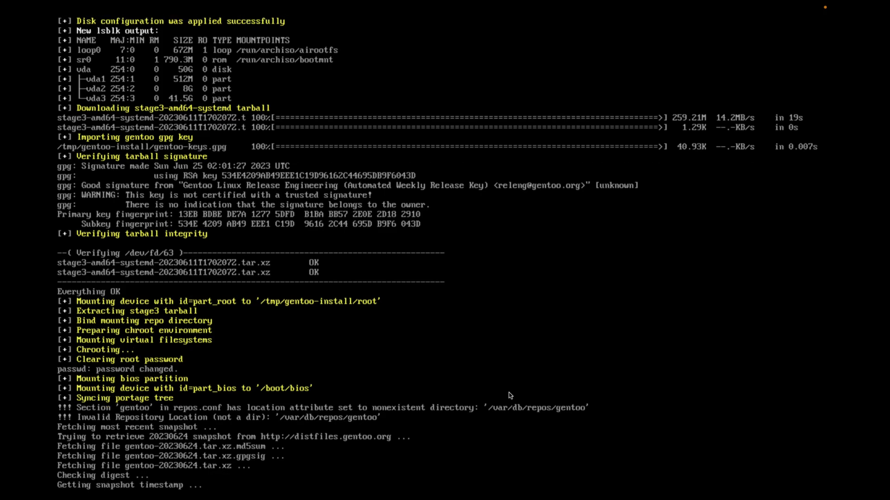
pyautogui.scroll(-3)
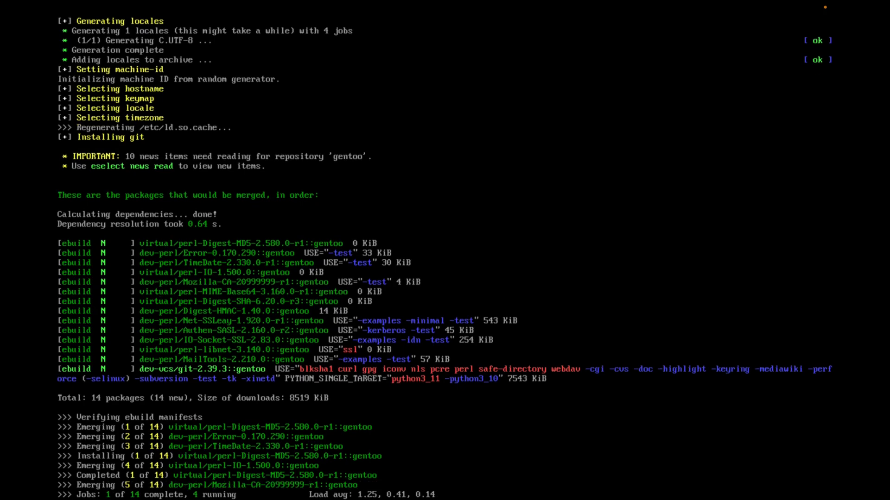
# Scroll the installer output while locales, hostname, keymap, timezone and git's 14 packages install
pyautogui.scroll(-3)
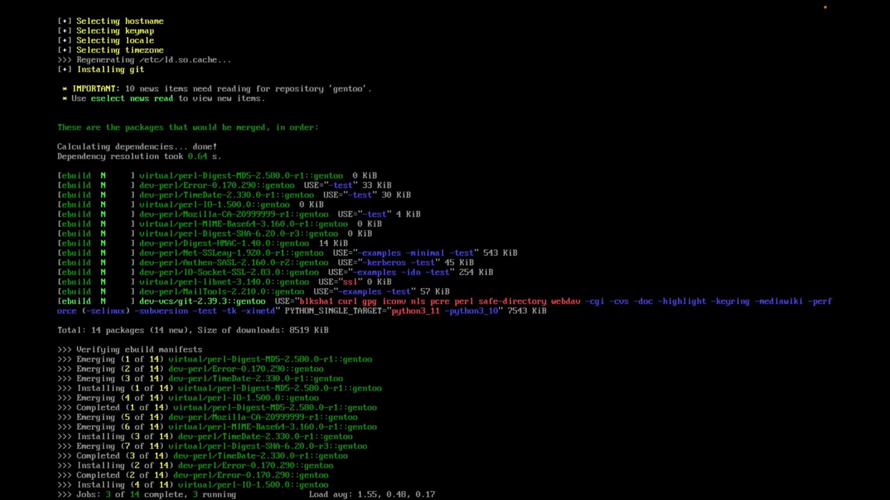
pyautogui.scroll(-3)
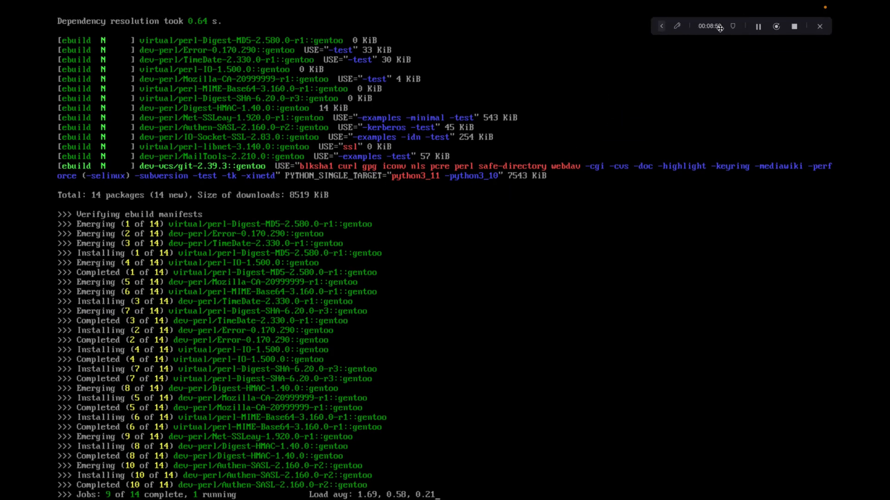
pyautogui.scroll(-3)
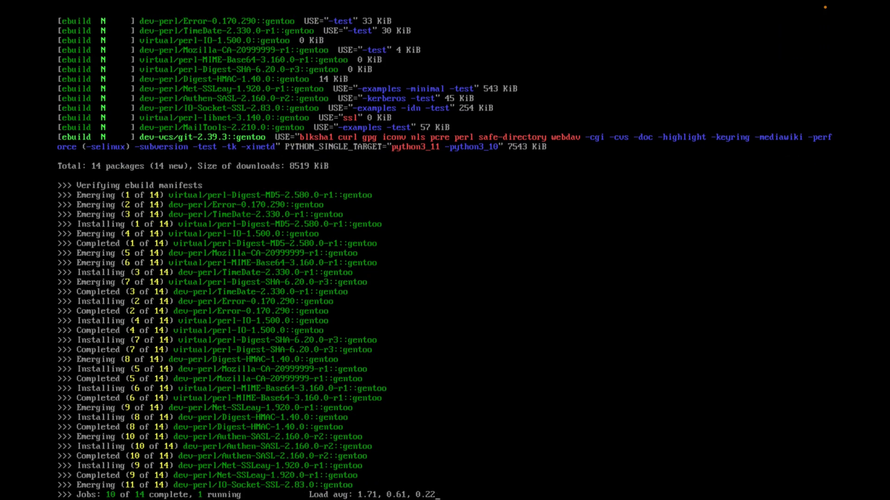
pyautogui.scroll(-3)
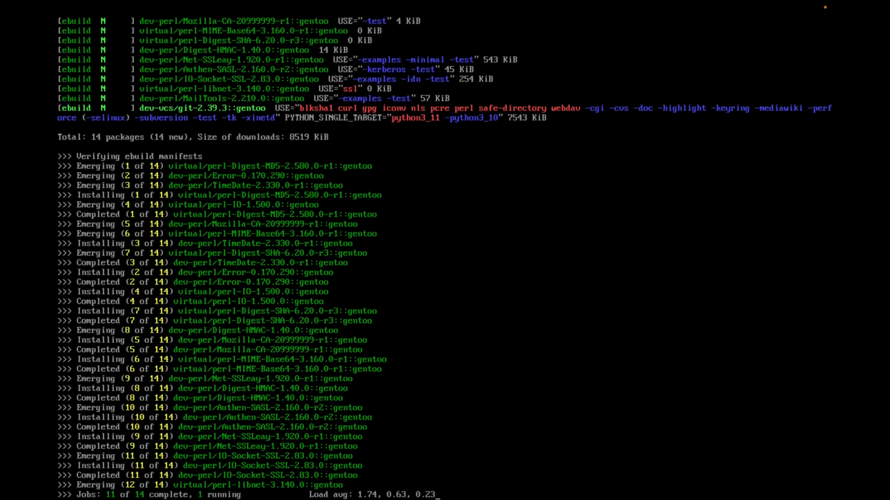
pyautogui.scroll(-3)
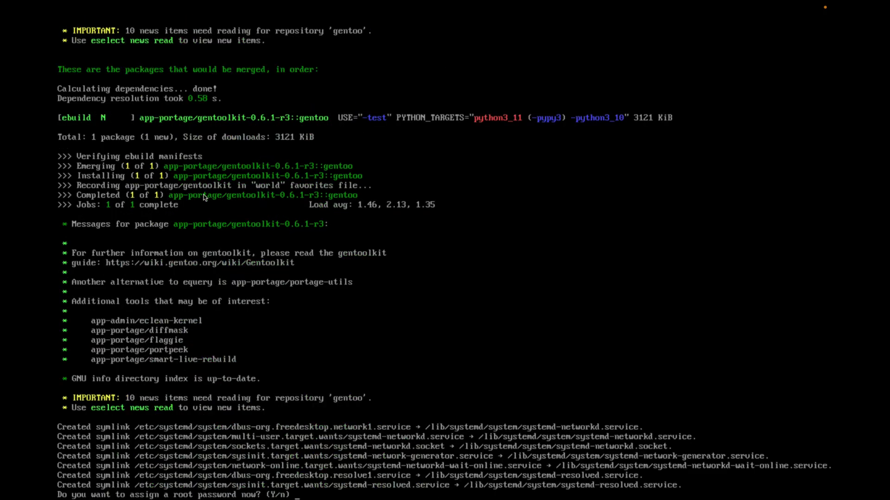
pyautogui.moveTo(366, 440)
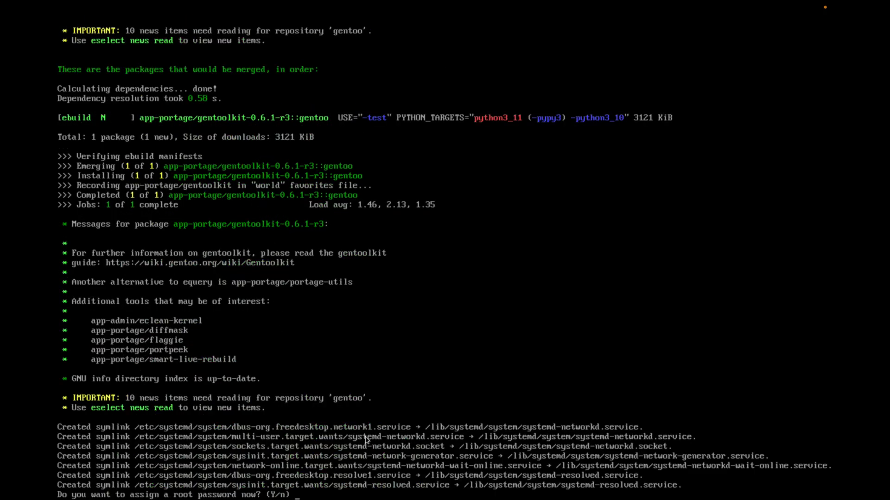
# Answer y to assign a root password and let the installation complete
pyautogui.write('y')
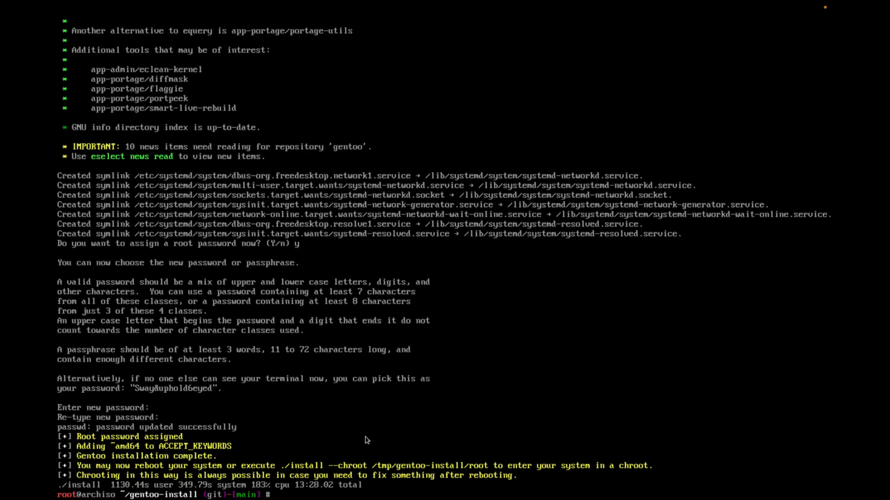
pyautogui.moveTo(419, 24)
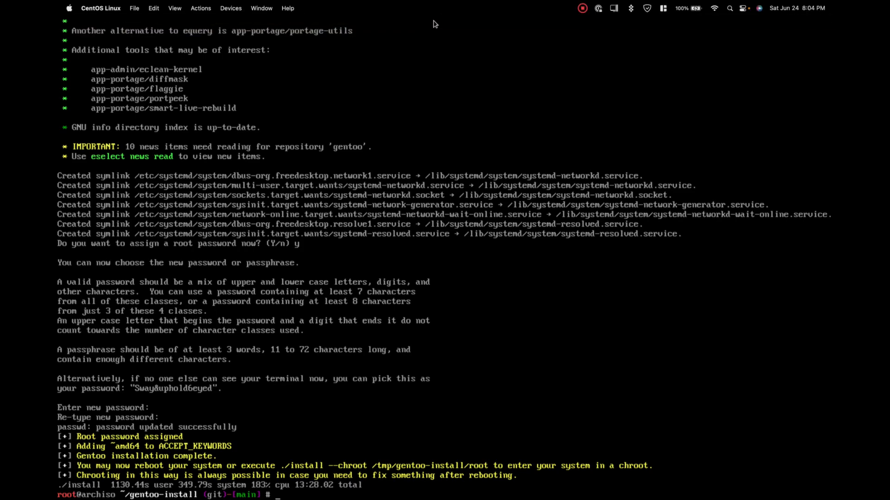
pyautogui.moveTo(424, 21)
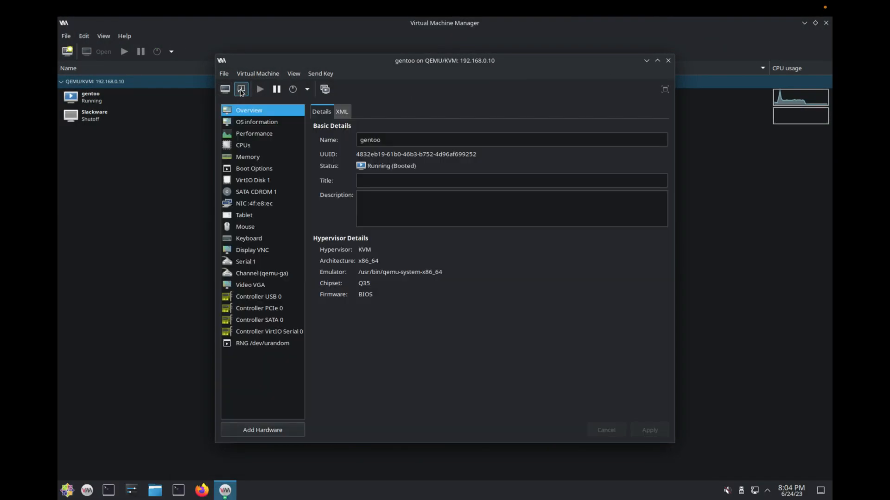
# Empty the SATA CDROM 1 source path and apply, leaving no media
pyautogui.click(256, 191)
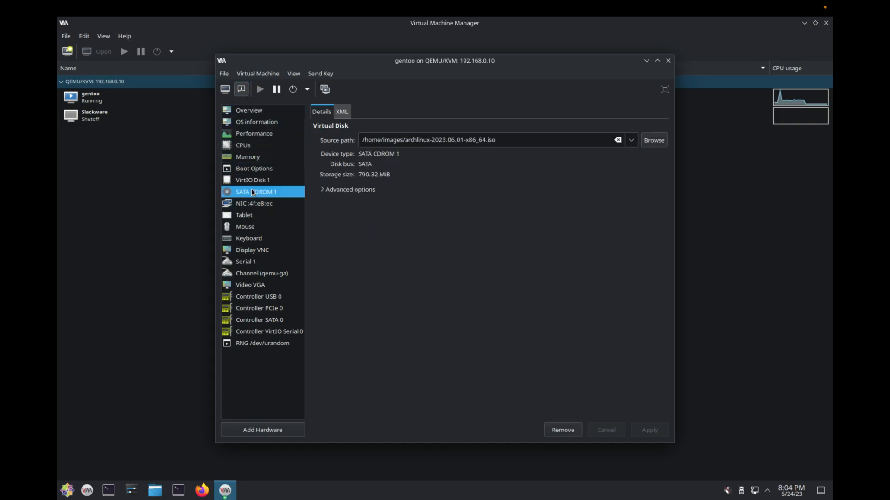
pyautogui.click(618, 140)
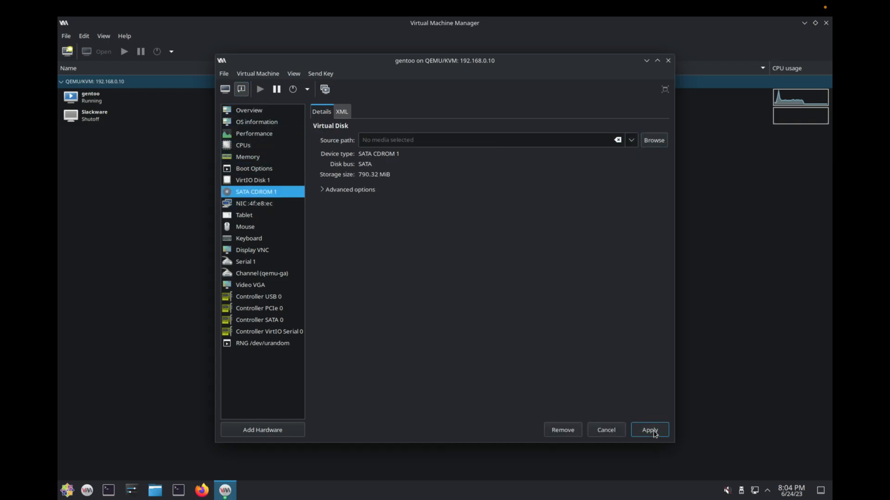
pyautogui.click(649, 429)
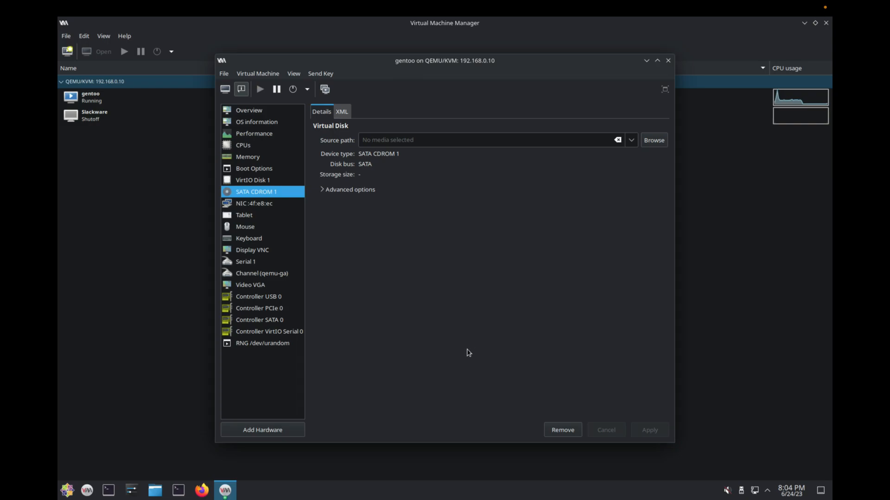
pyautogui.moveTo(468, 353)
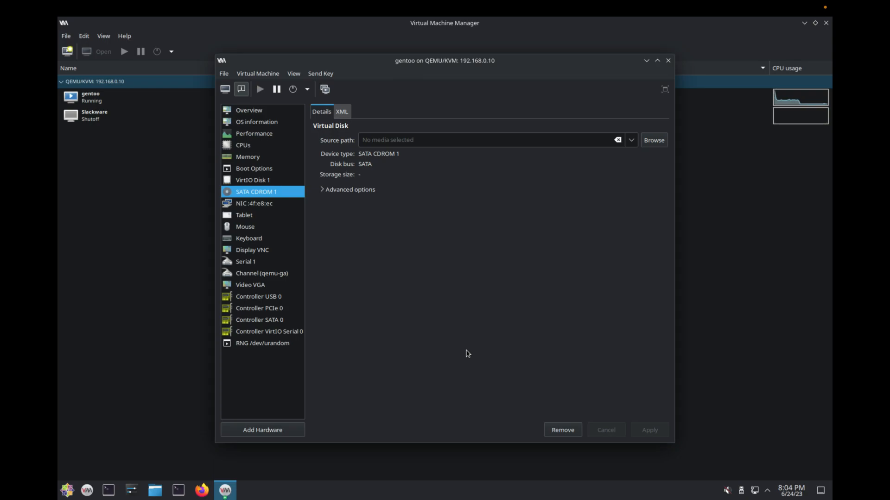
pyautogui.moveTo(271, 111)
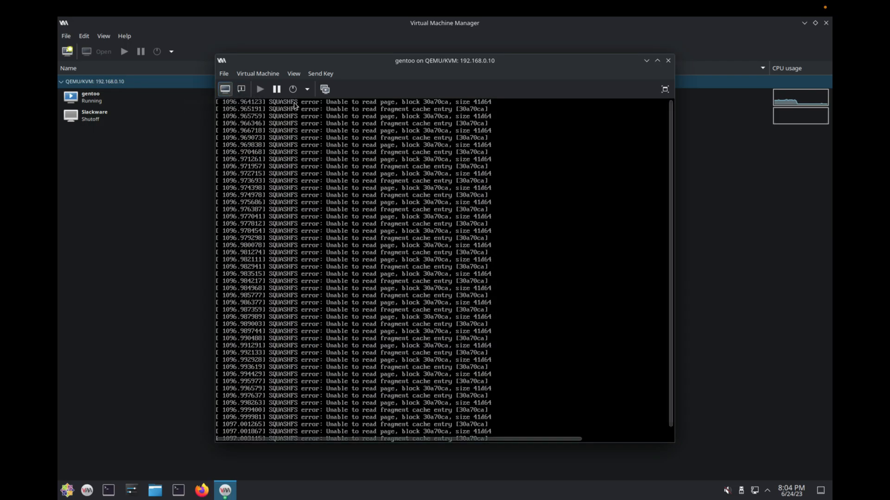
# Force Off the gentoo VM, then Run it to boot from disk
pyautogui.click(306, 89)
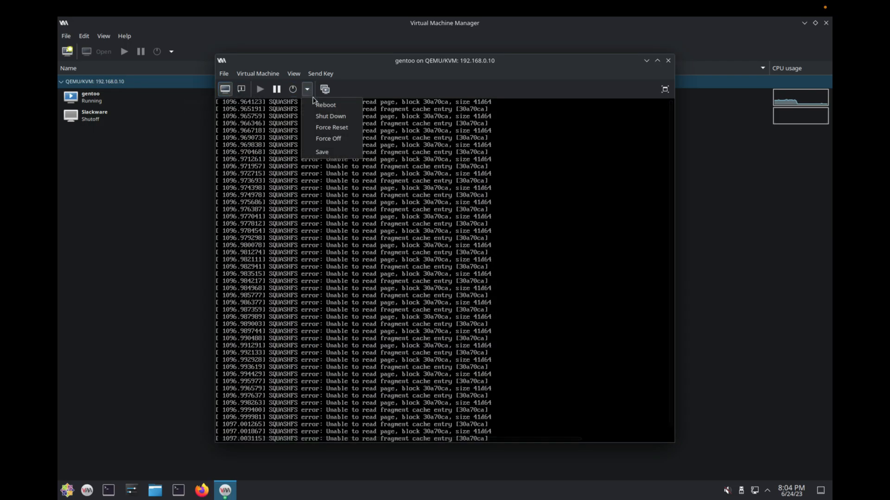
pyautogui.click(328, 138)
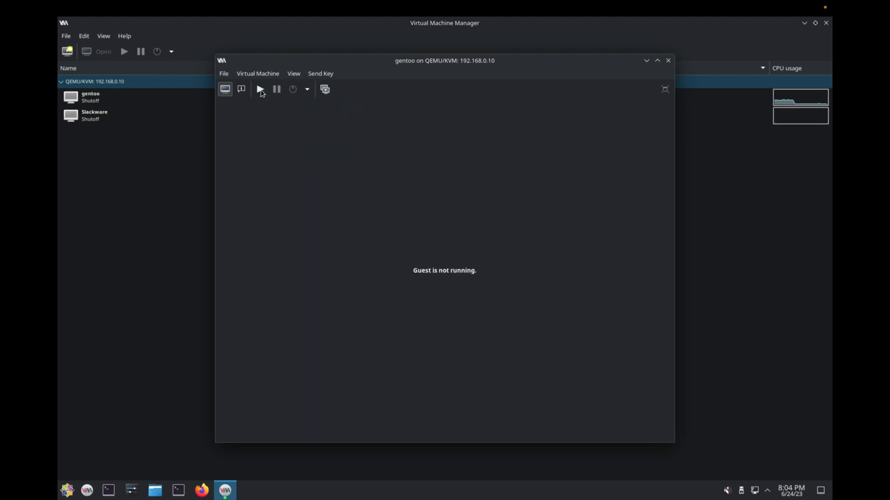
pyautogui.click(259, 89)
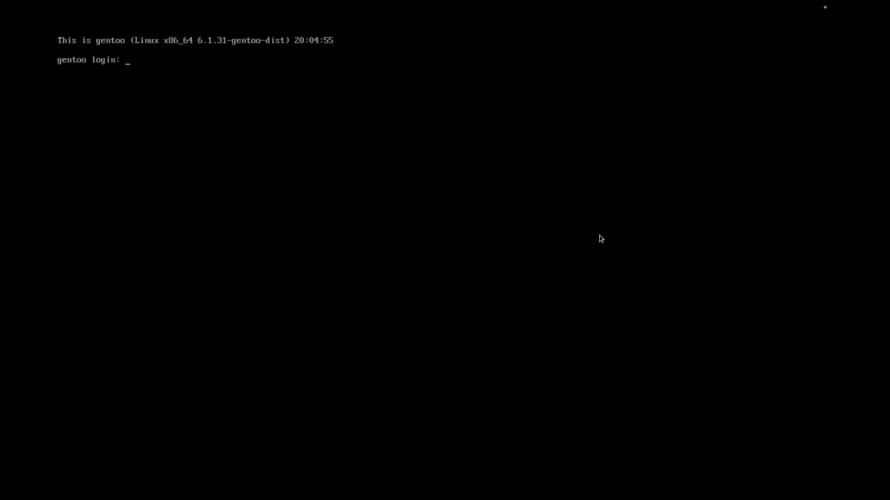
# Log in as root, run top, then quit it with q
pyautogui.write('root')
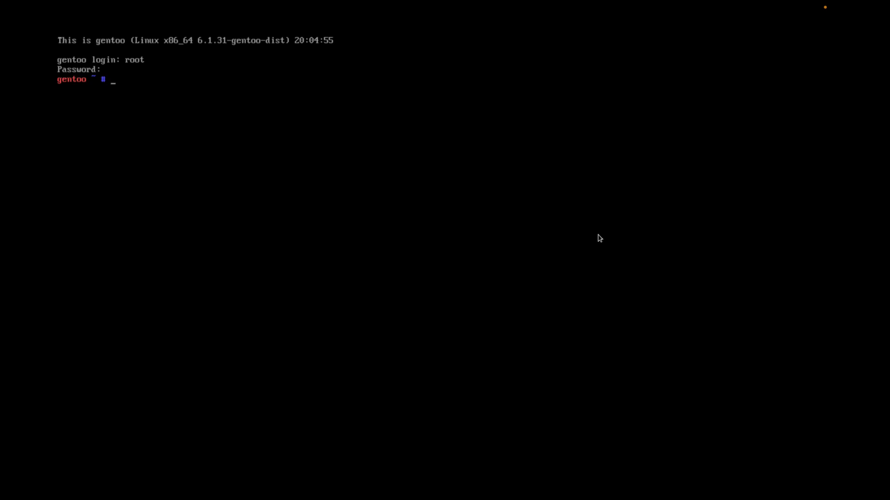
pyautogui.write('top')
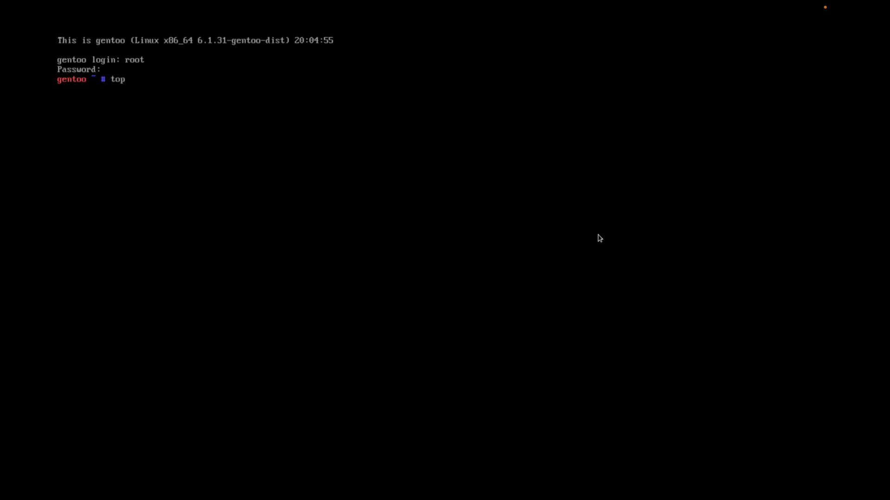
pyautogui.press('Return')
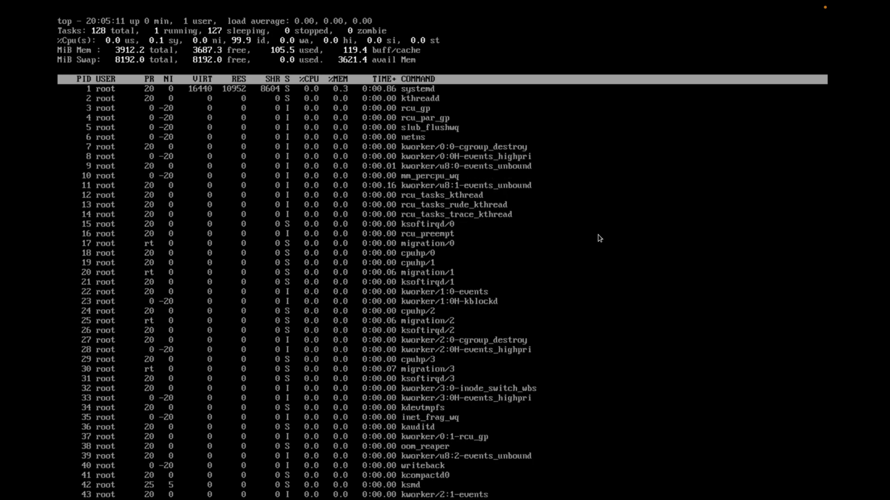
pyautogui.press('q')
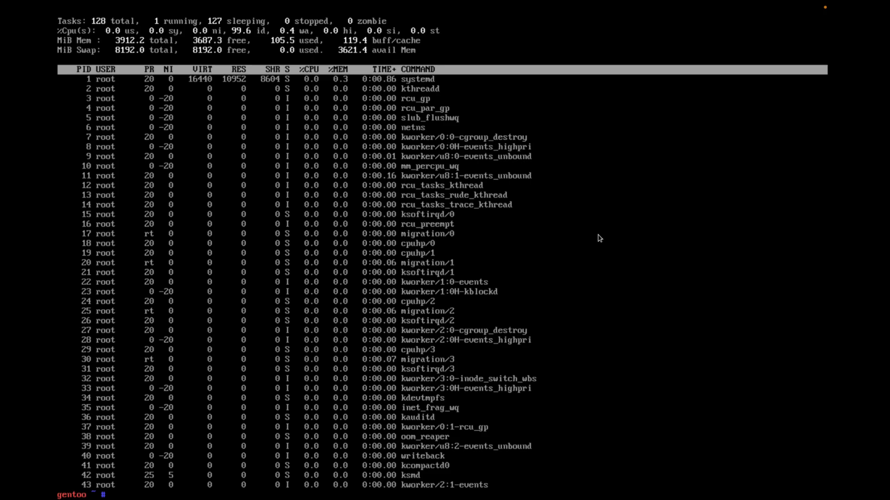